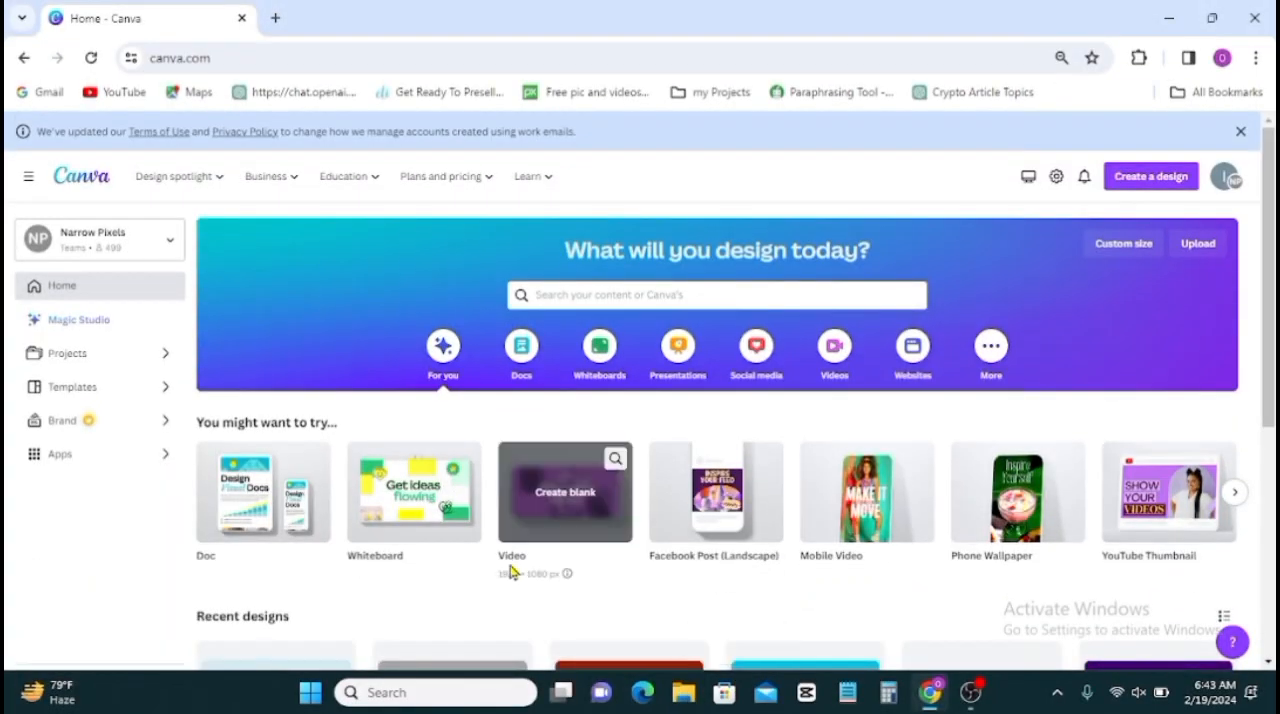
mouse_move(544, 506)
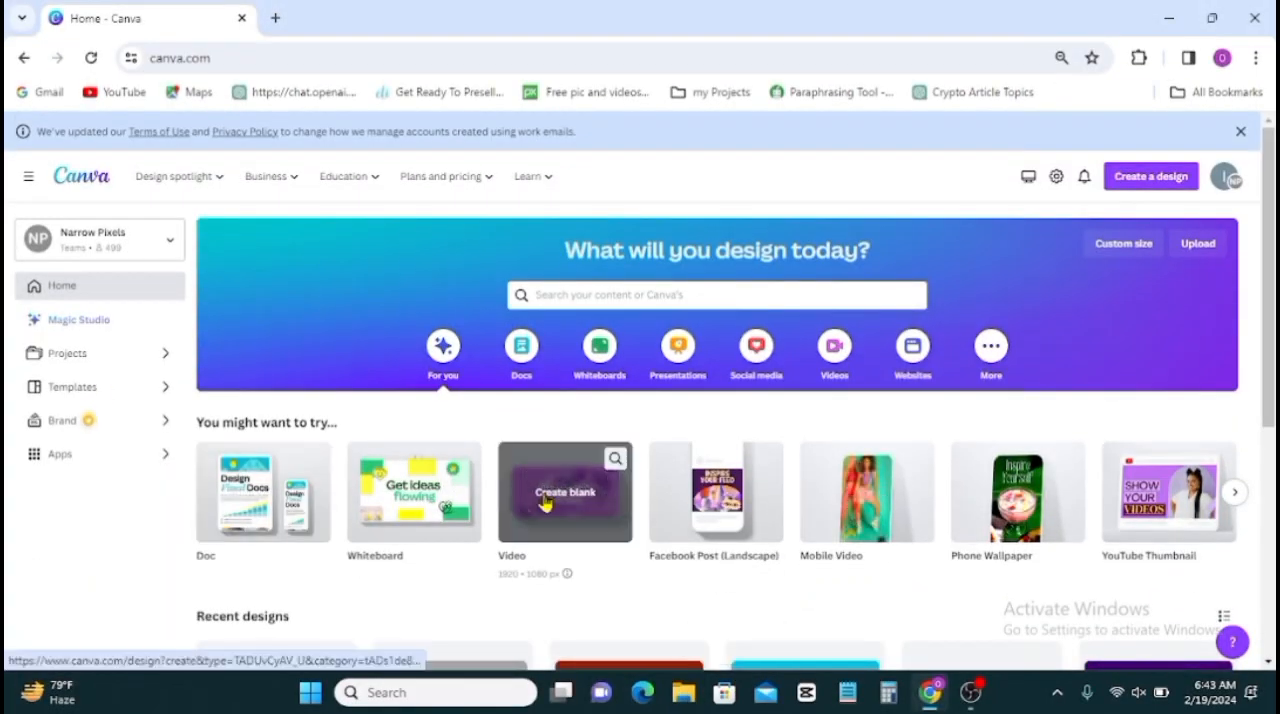
Start a new blank video design from the Canva home page.
left_click(564, 492)
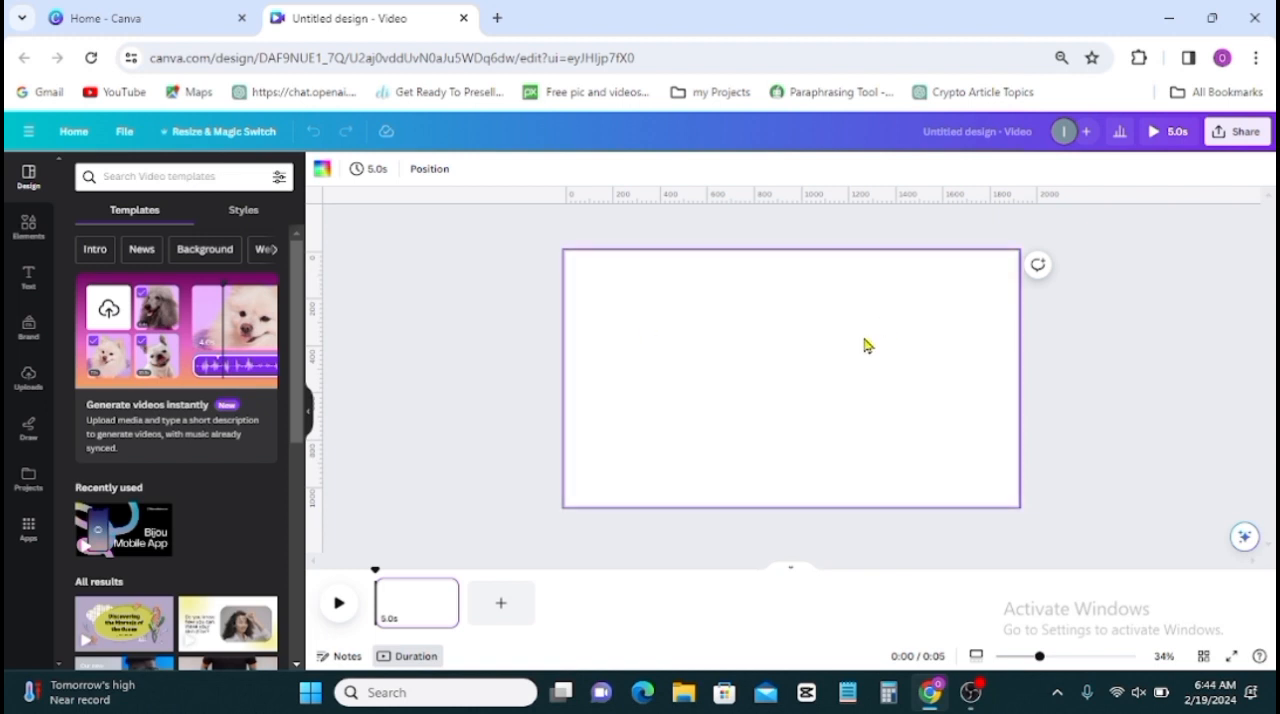
mouse_move(800, 460)
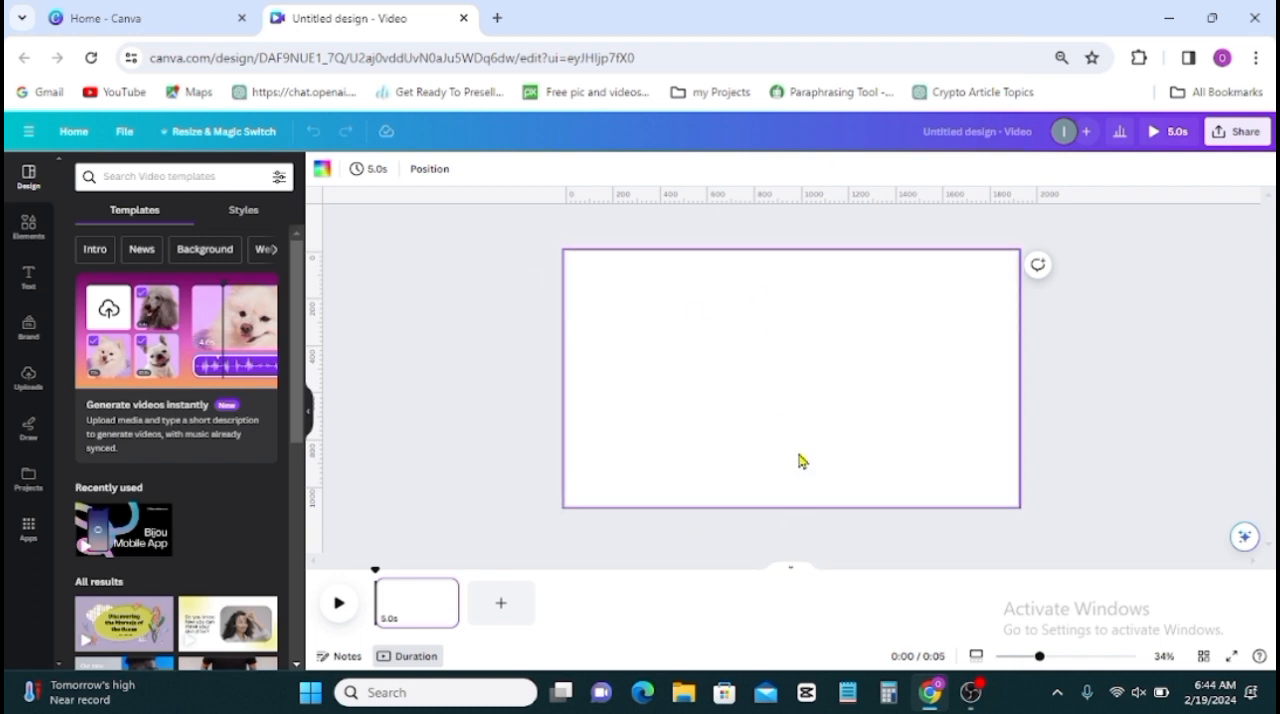
mouse_move(800, 438)
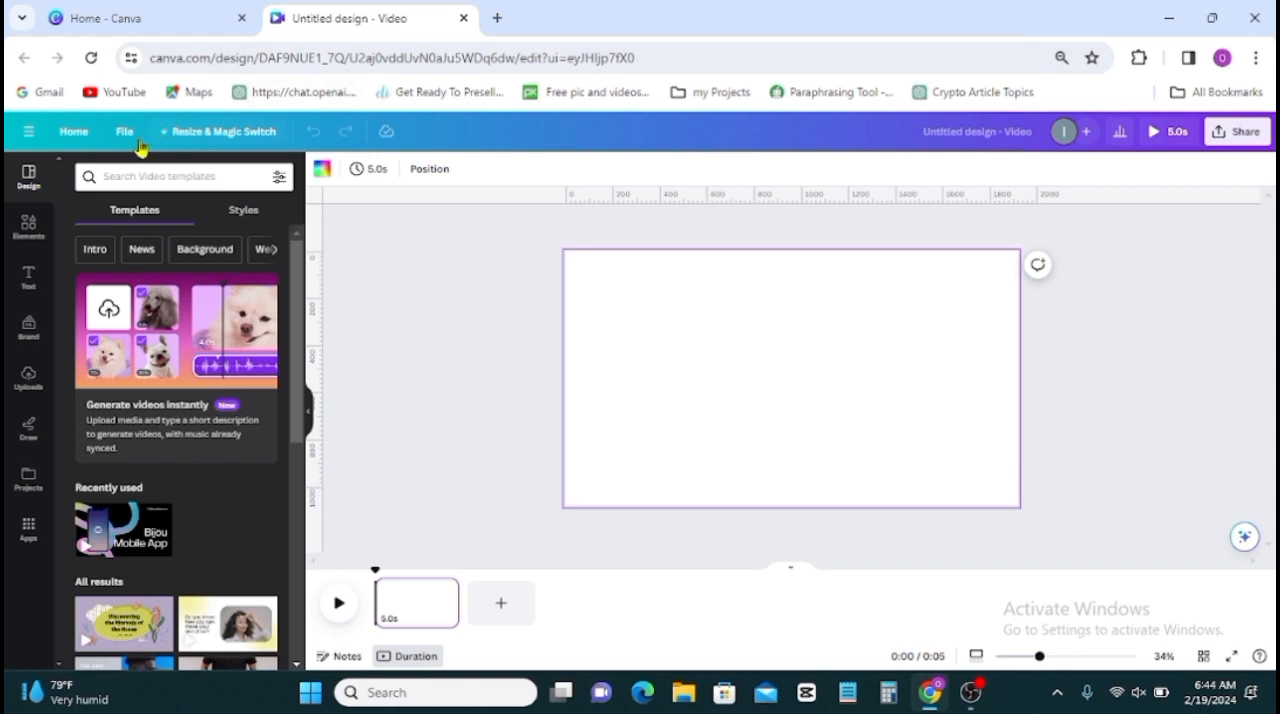
Add custom guides with 3 columns and 0 px gap to split the page into thirds.
left_click(124, 132)
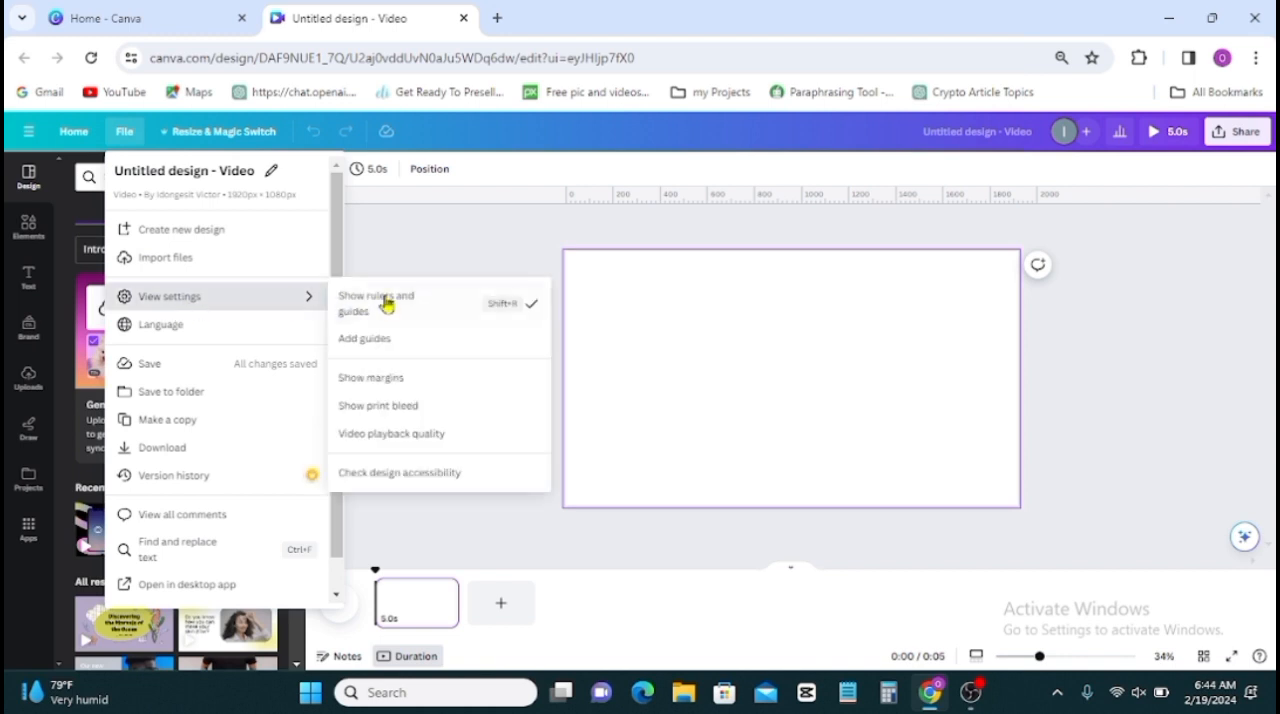
left_click(364, 338)
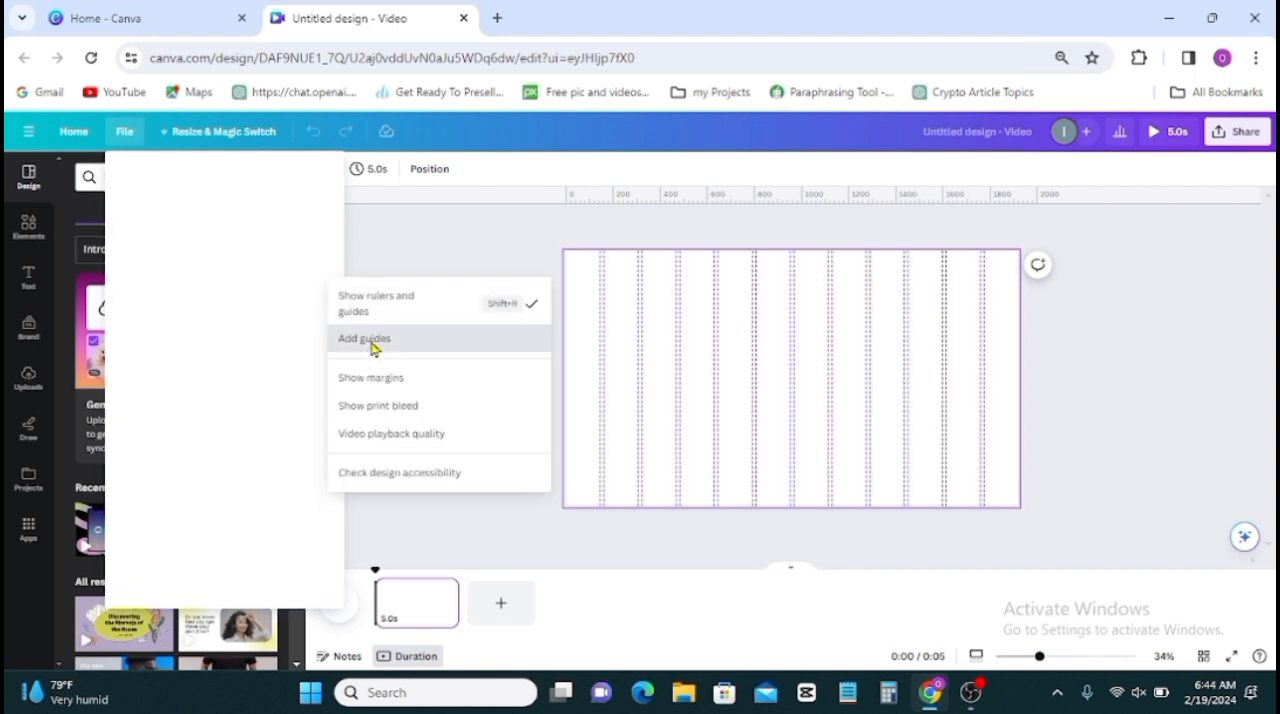
left_click(364, 338)
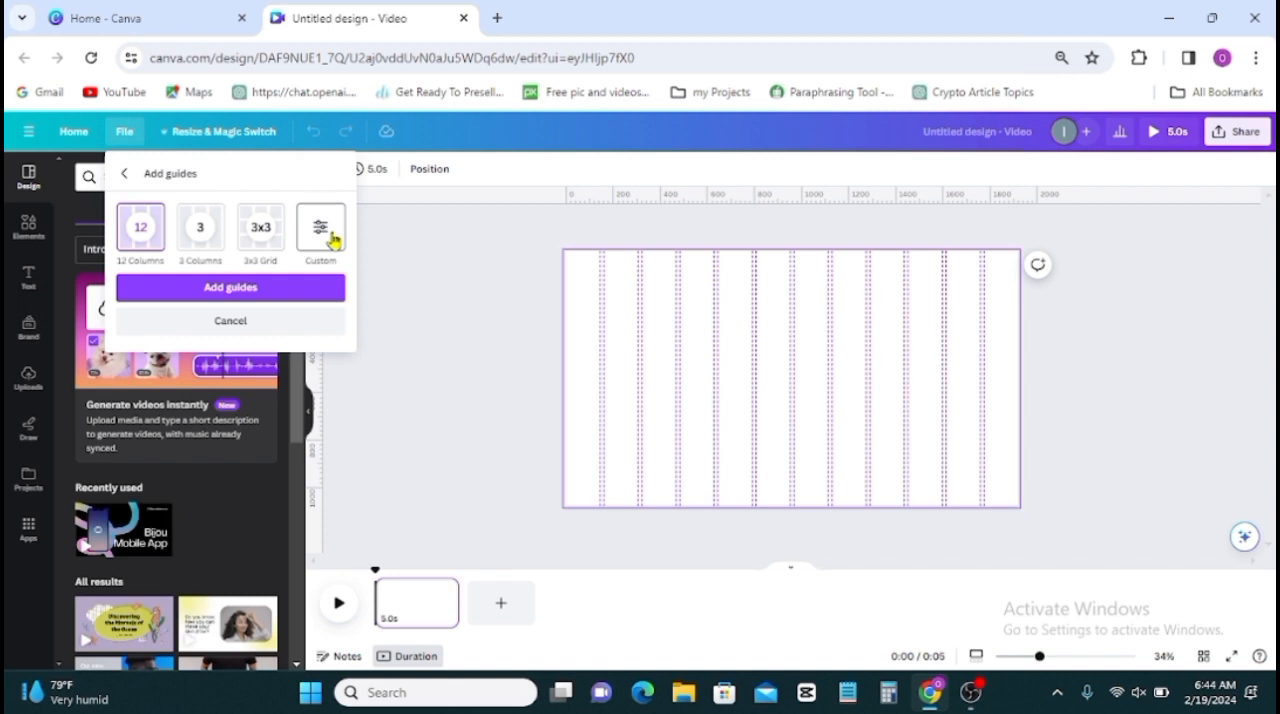
left_click(320, 226)
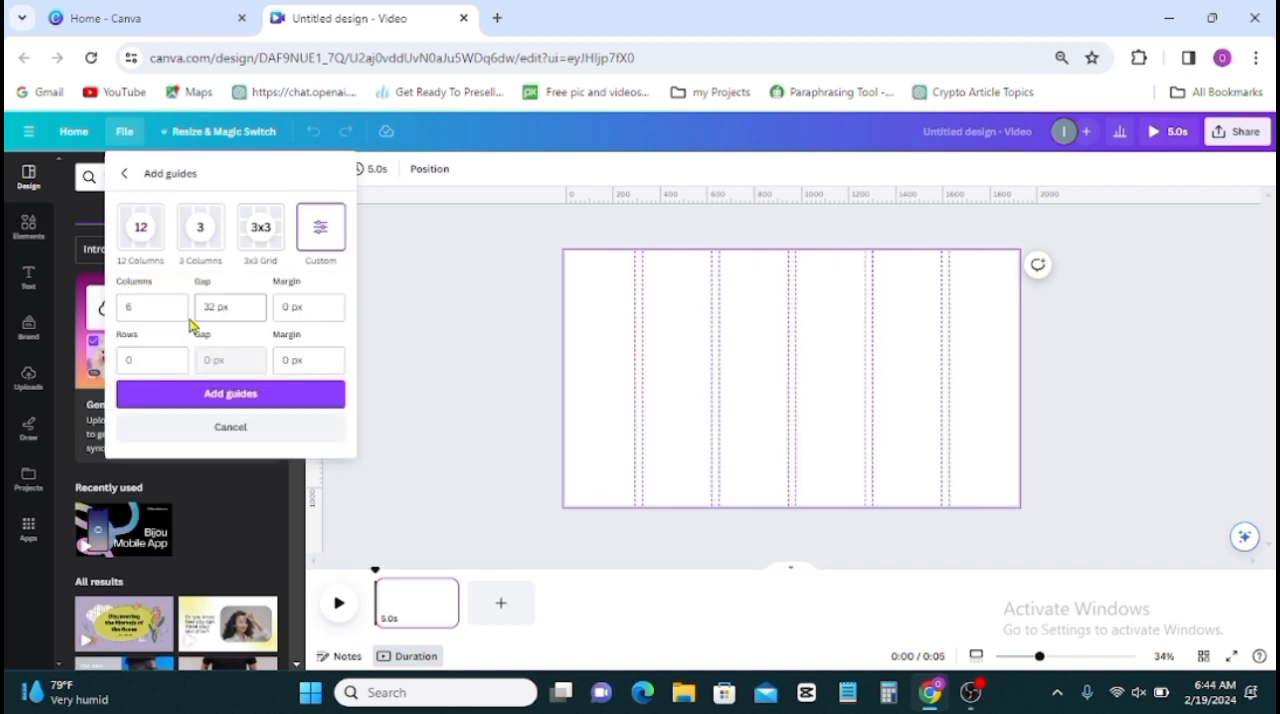
left_click(150, 308)
type("0")
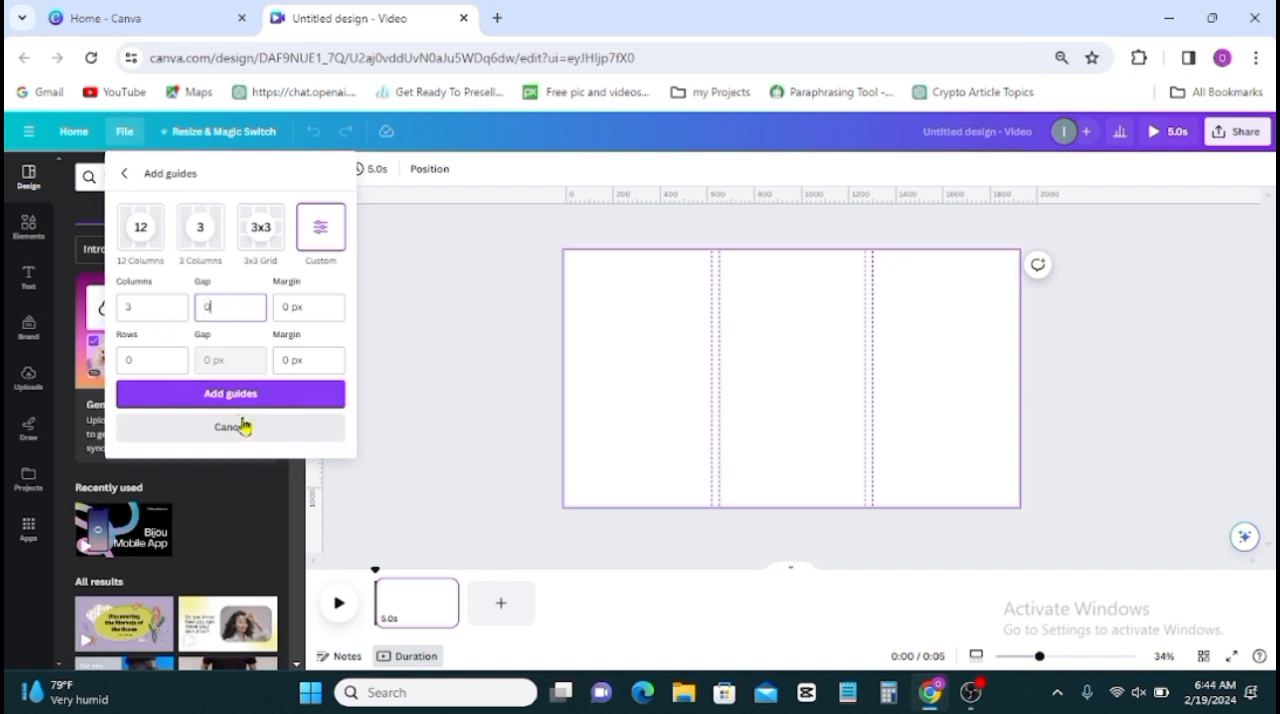
left_click(230, 394)
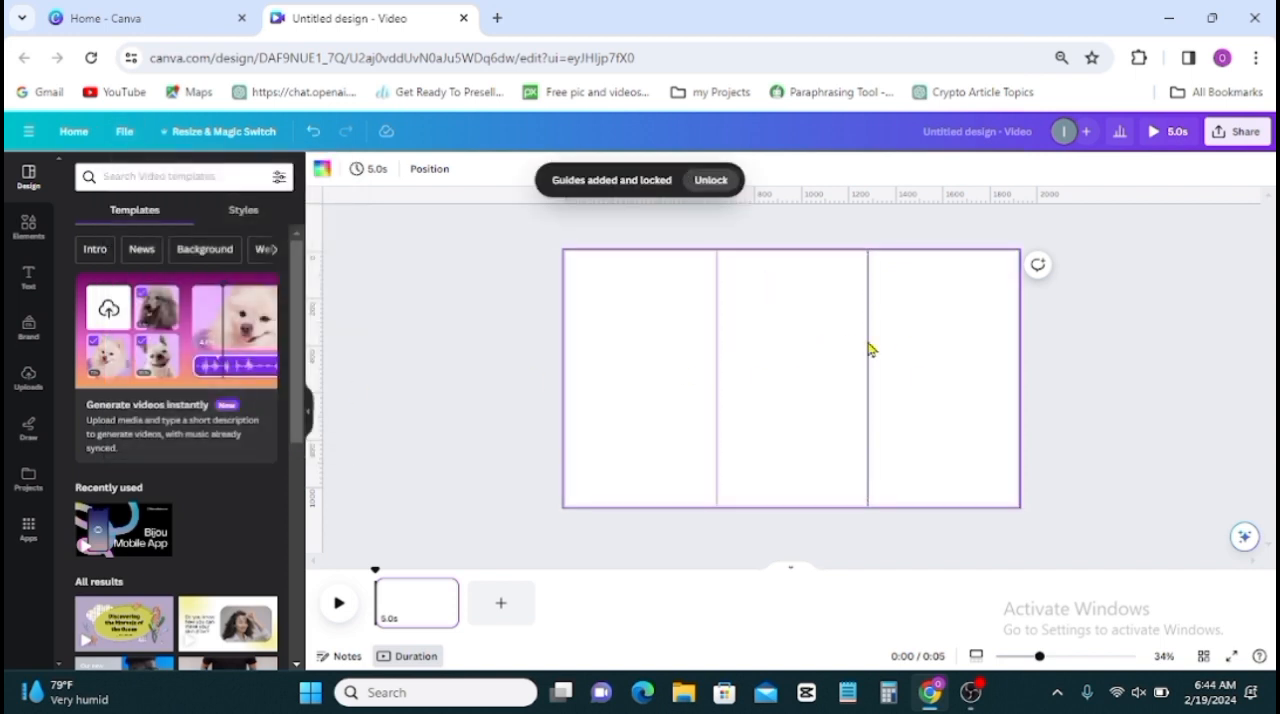
mouse_move(700, 344)
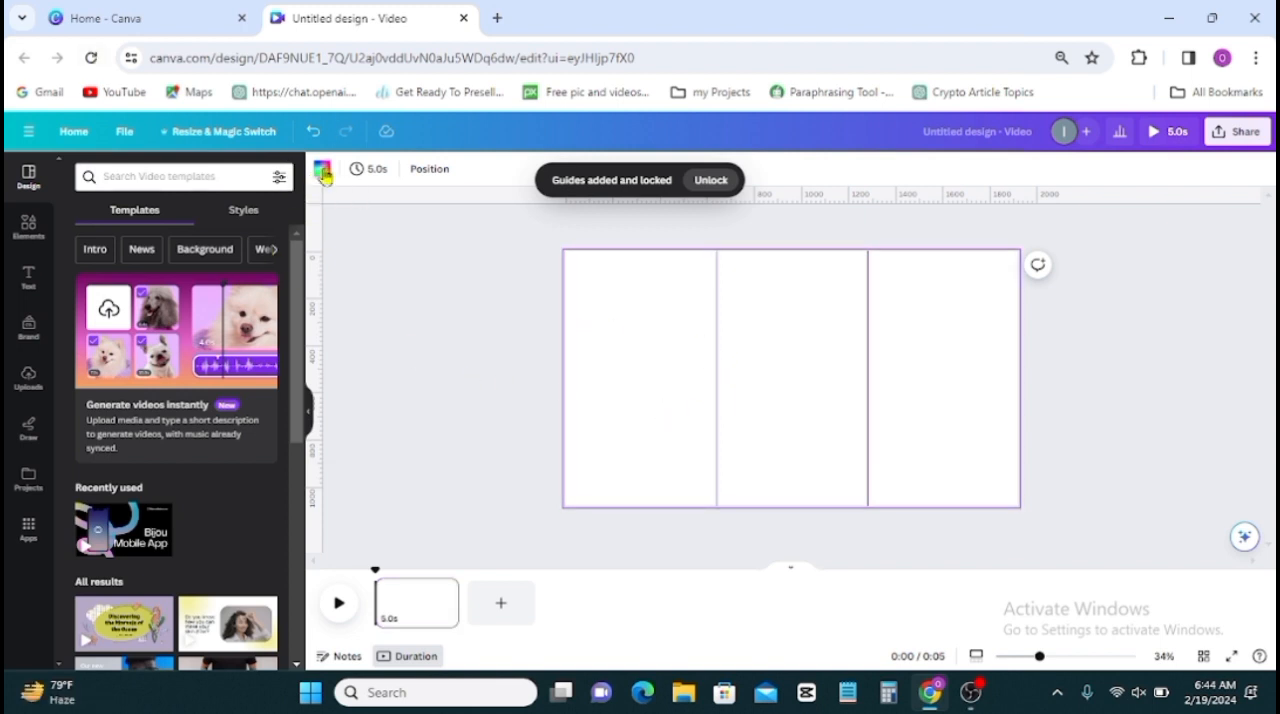
Fill the page background with the coral red default colour.
left_click(322, 168)
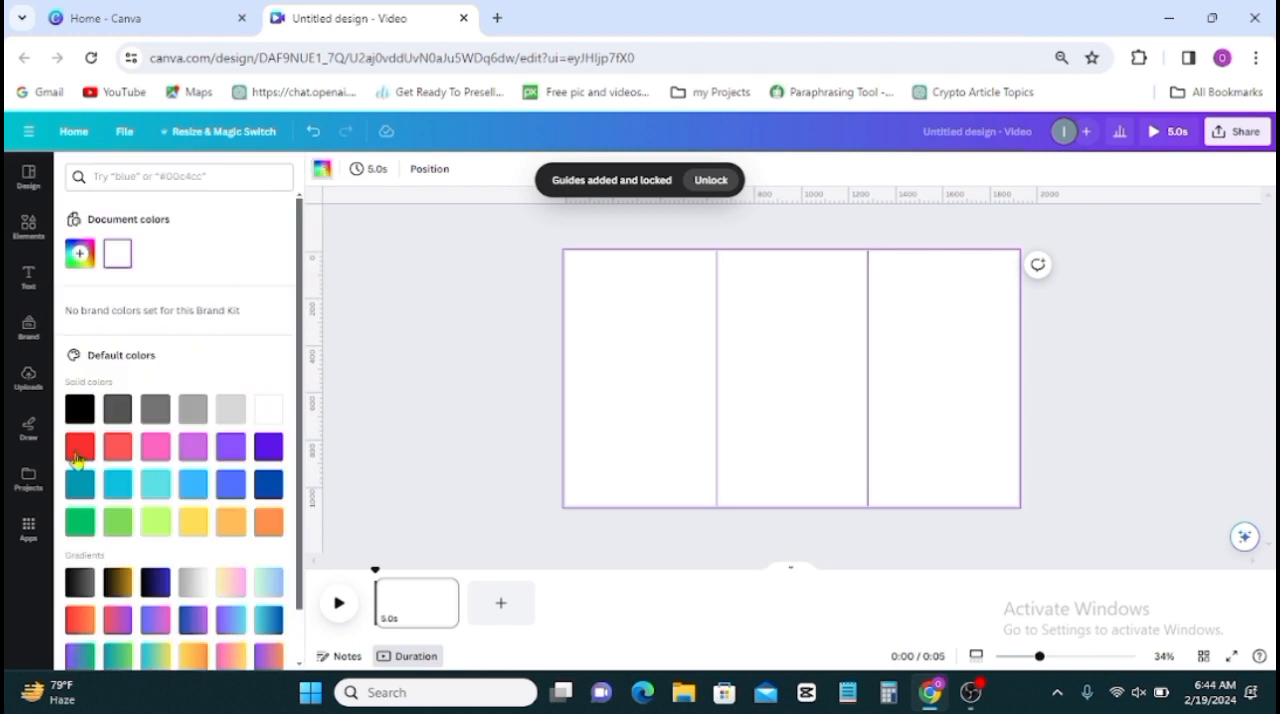
left_click(116, 446)
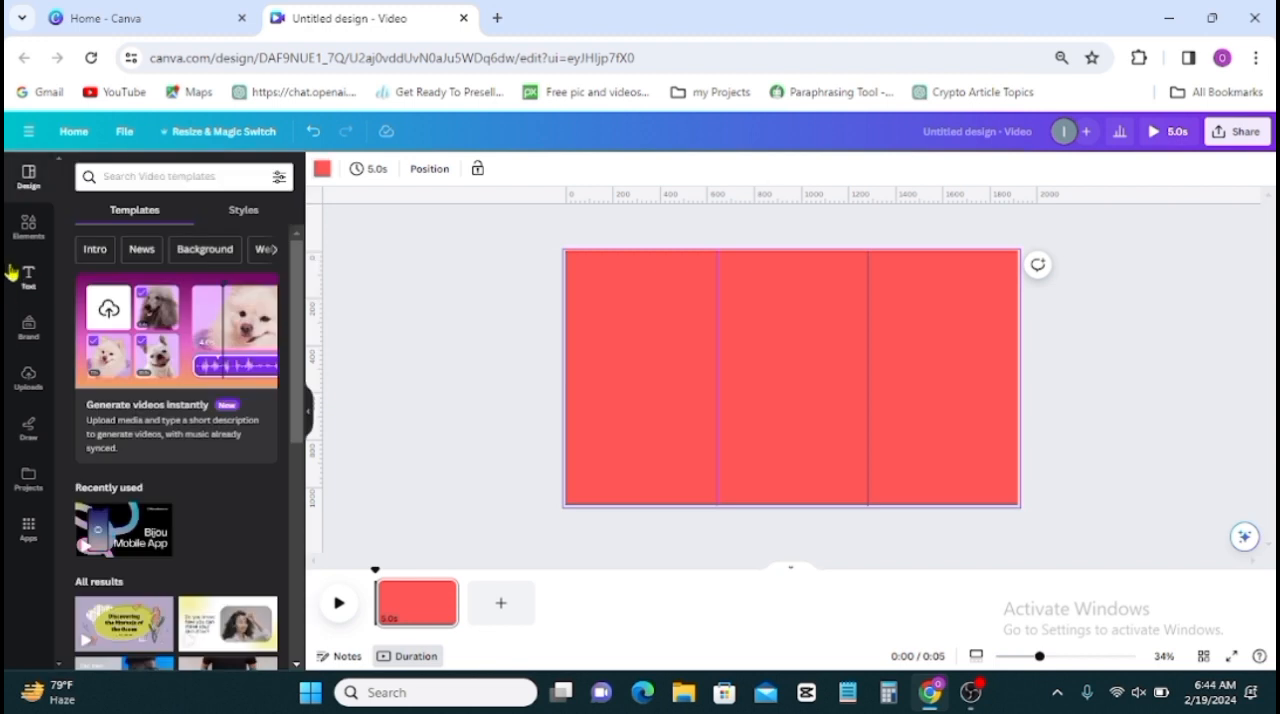
left_click(28, 224)
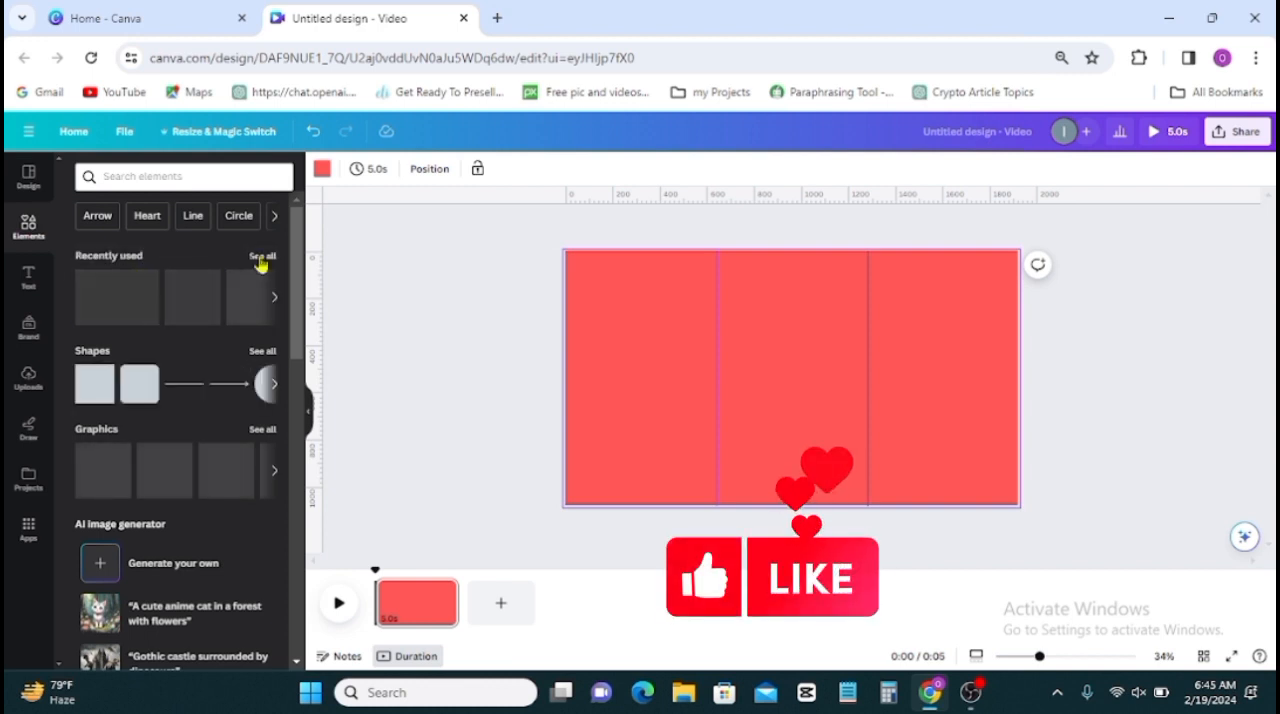
Add a square from Recently used and stretch it over the middle and right columns.
left_click(262, 256)
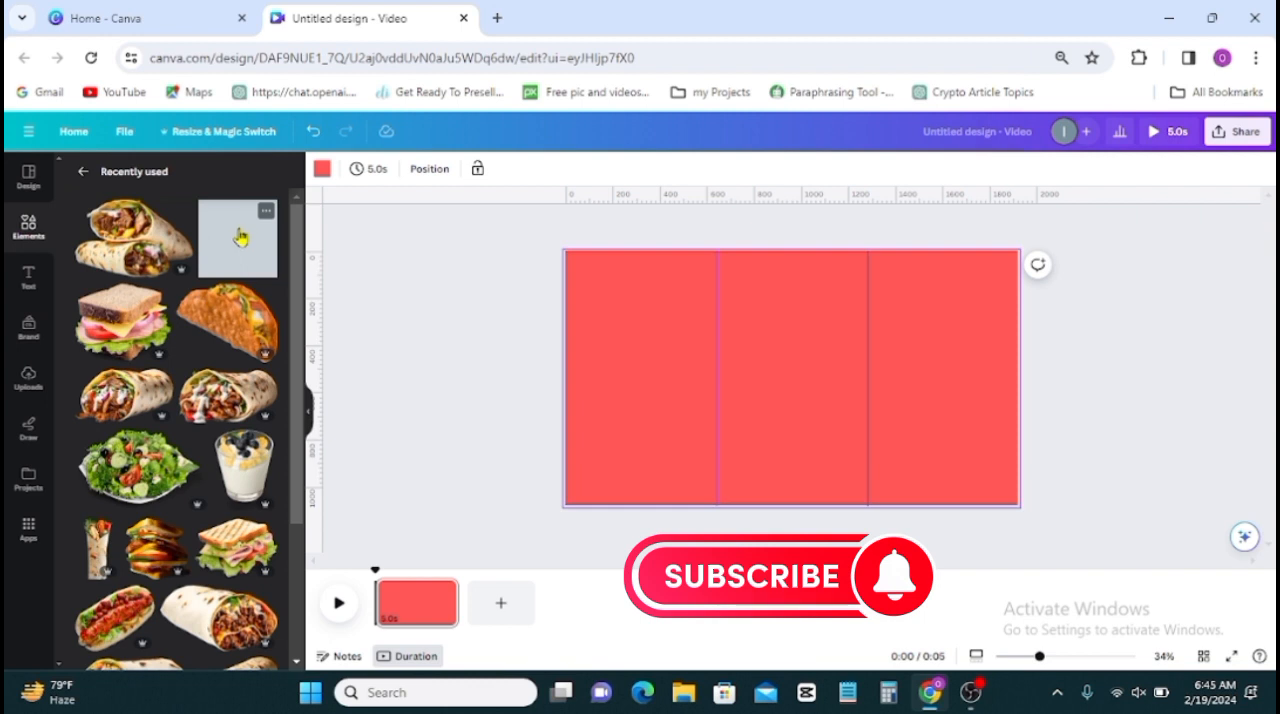
left_click(236, 238)
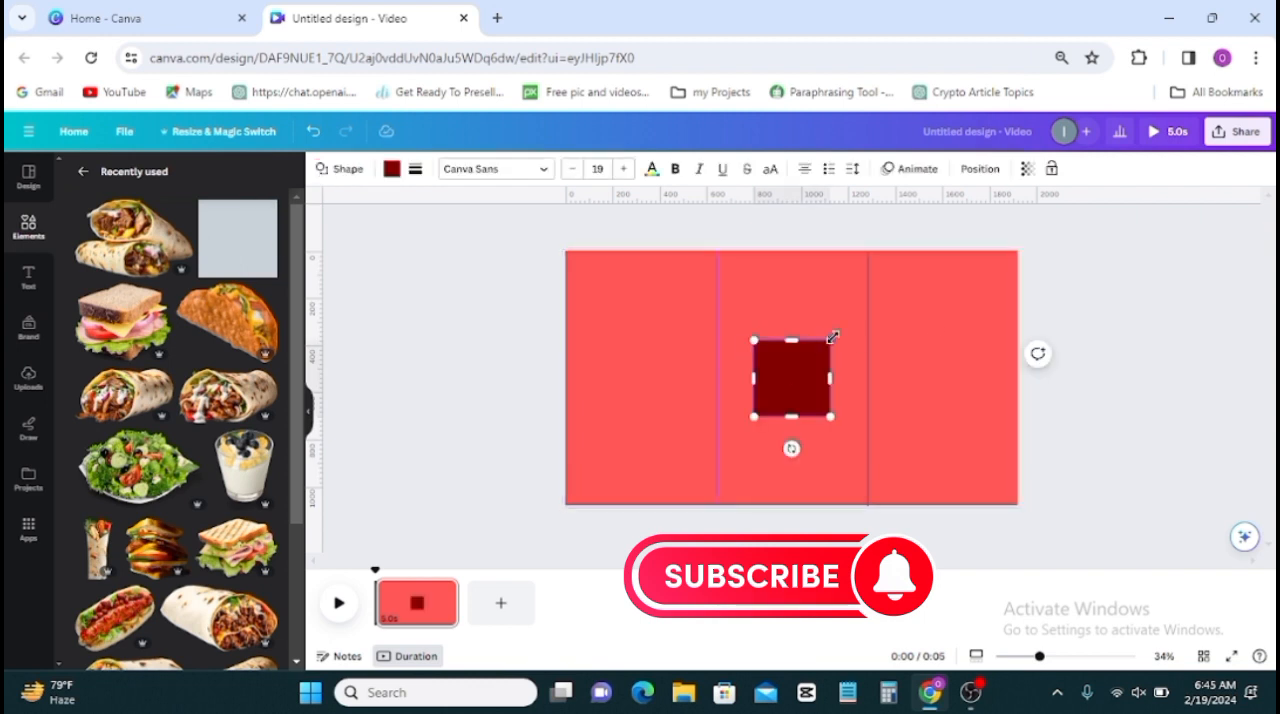
left_click_drag(792, 344, 792, 258)
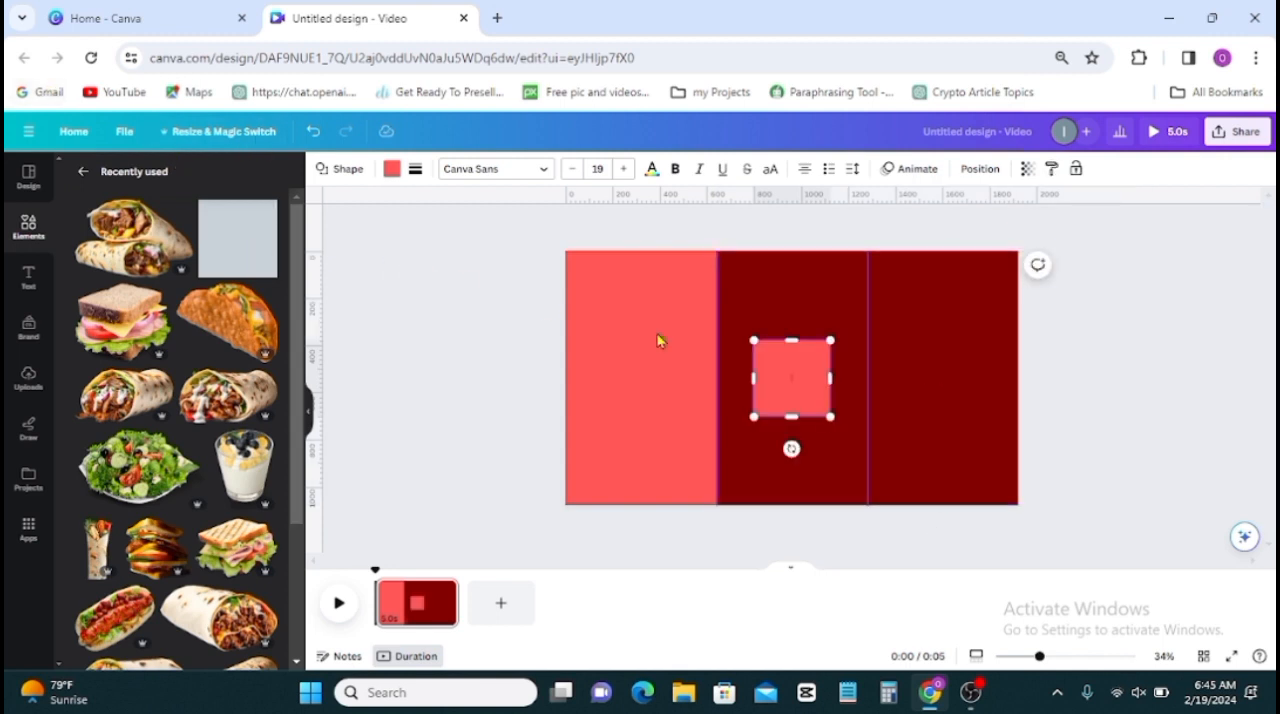
mouse_move(780, 392)
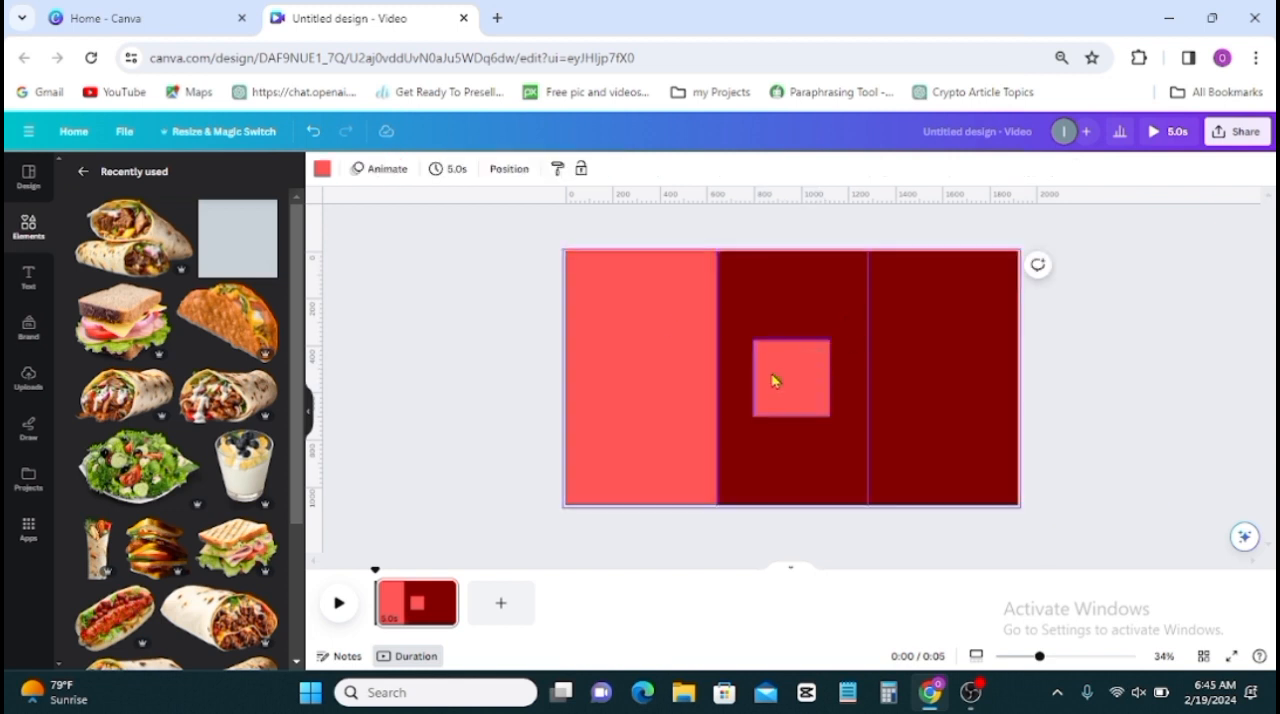
Move the small square onto the first divider, lower its transparency and group it with the rectangle.
left_click_drag(790, 378, 724, 364)
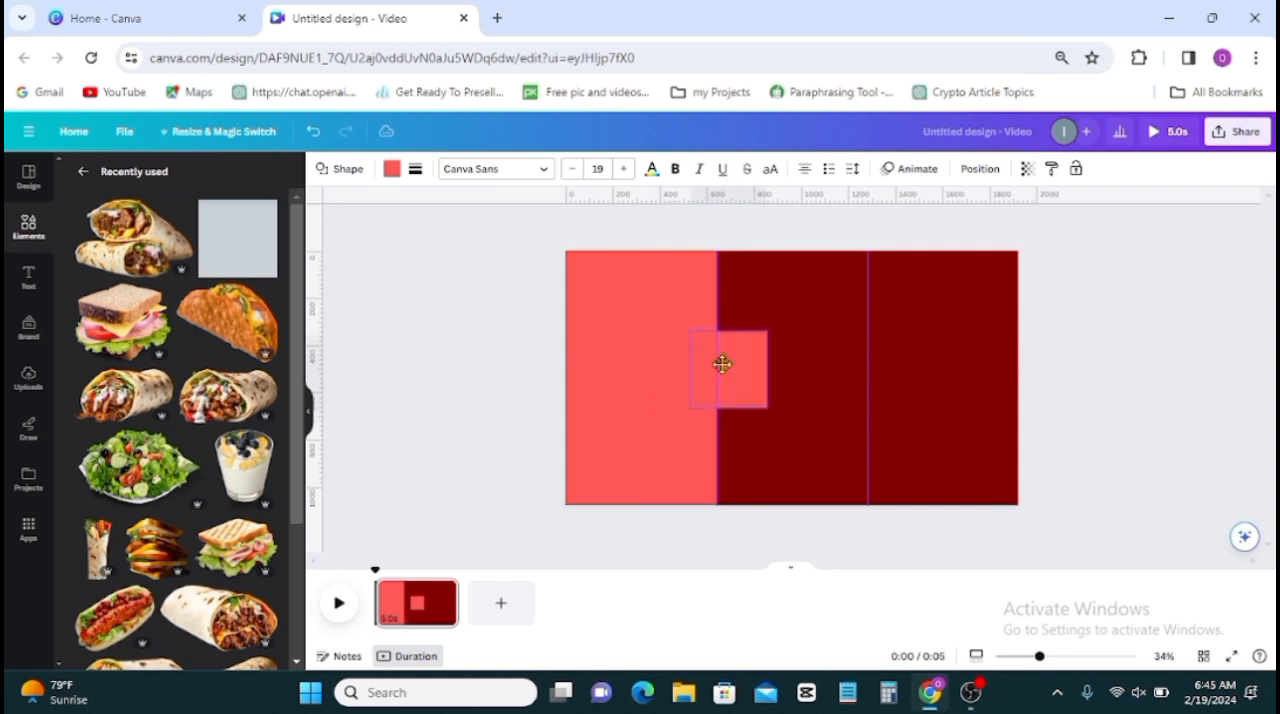
left_click(722, 366)
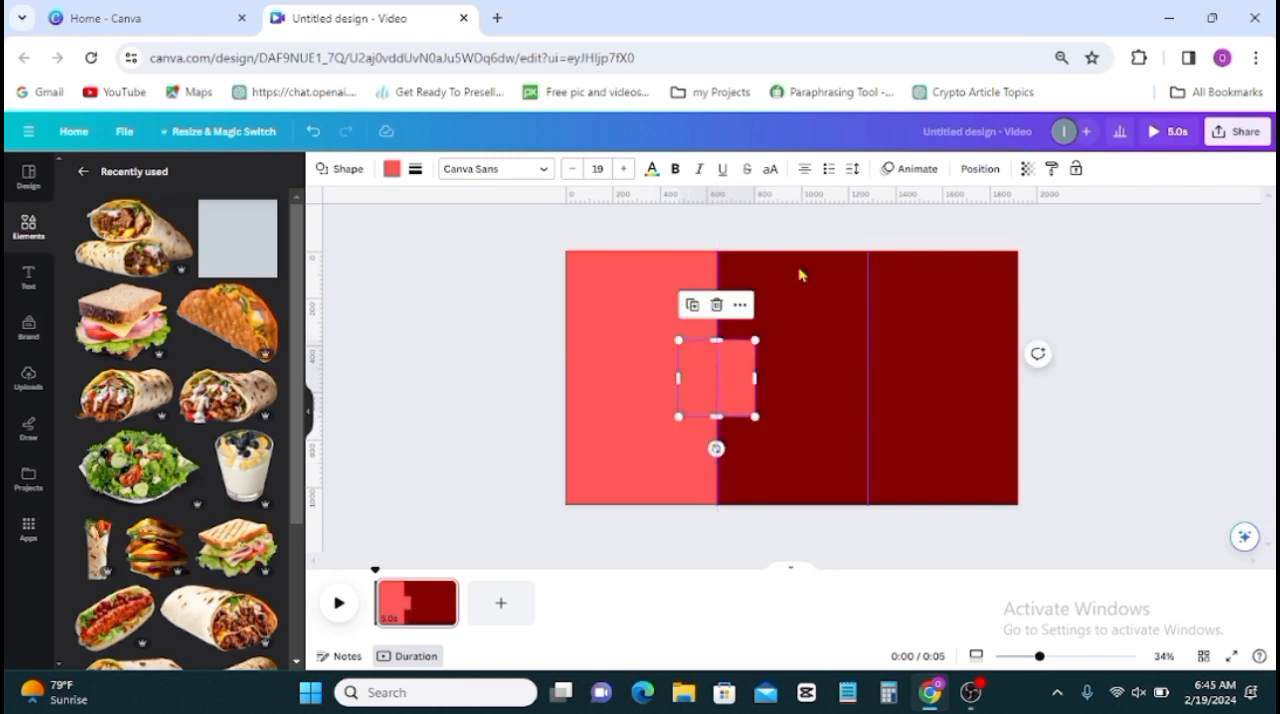
left_click(1026, 168)
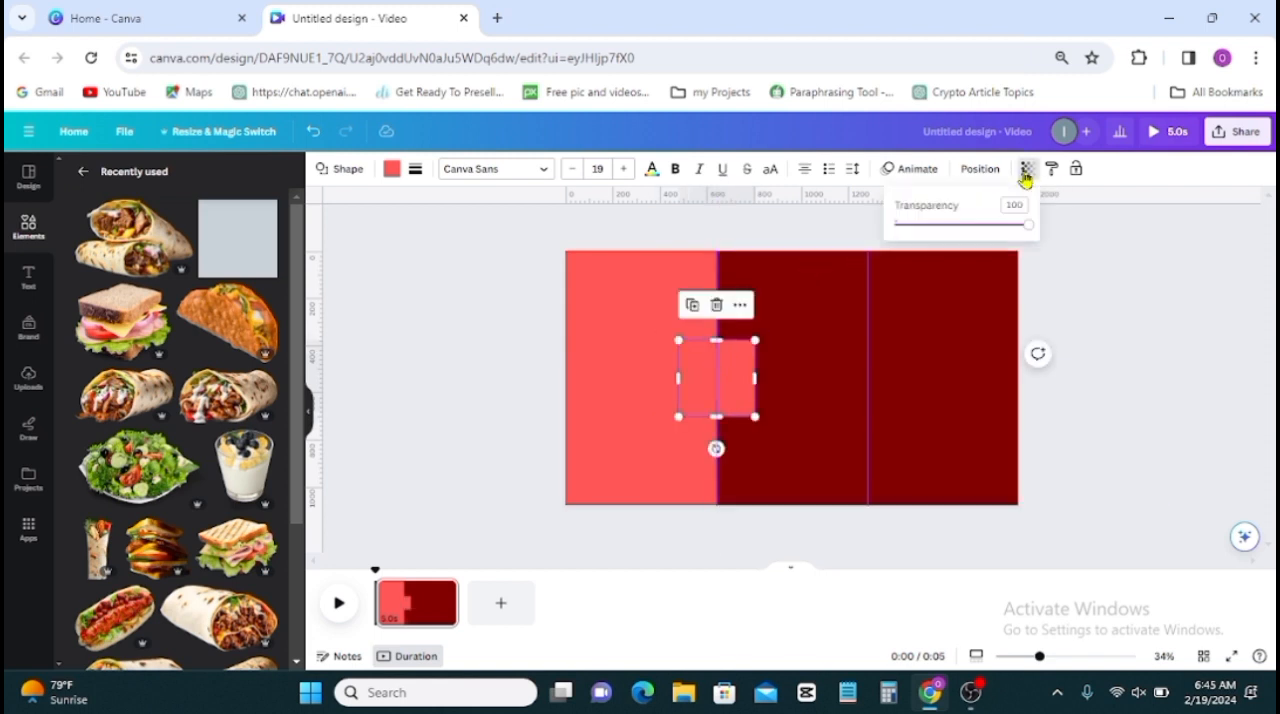
left_click_drag(1028, 224, 898, 224)
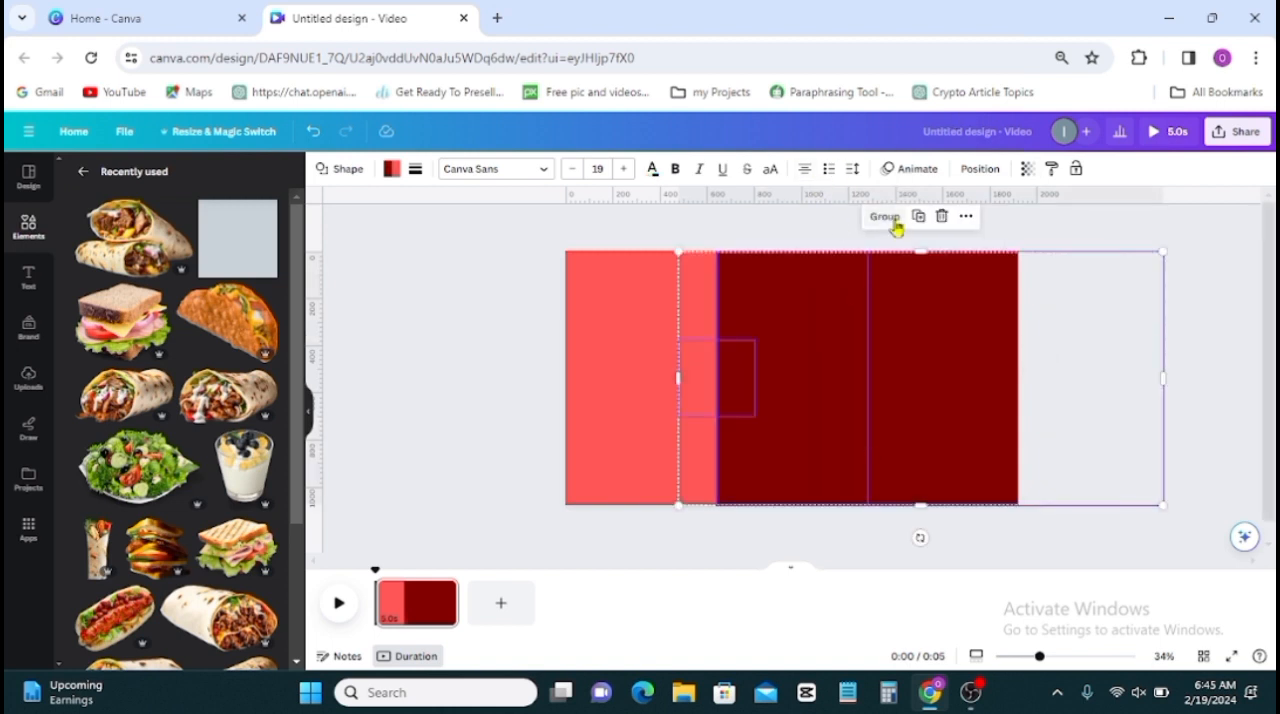
left_click(884, 216)
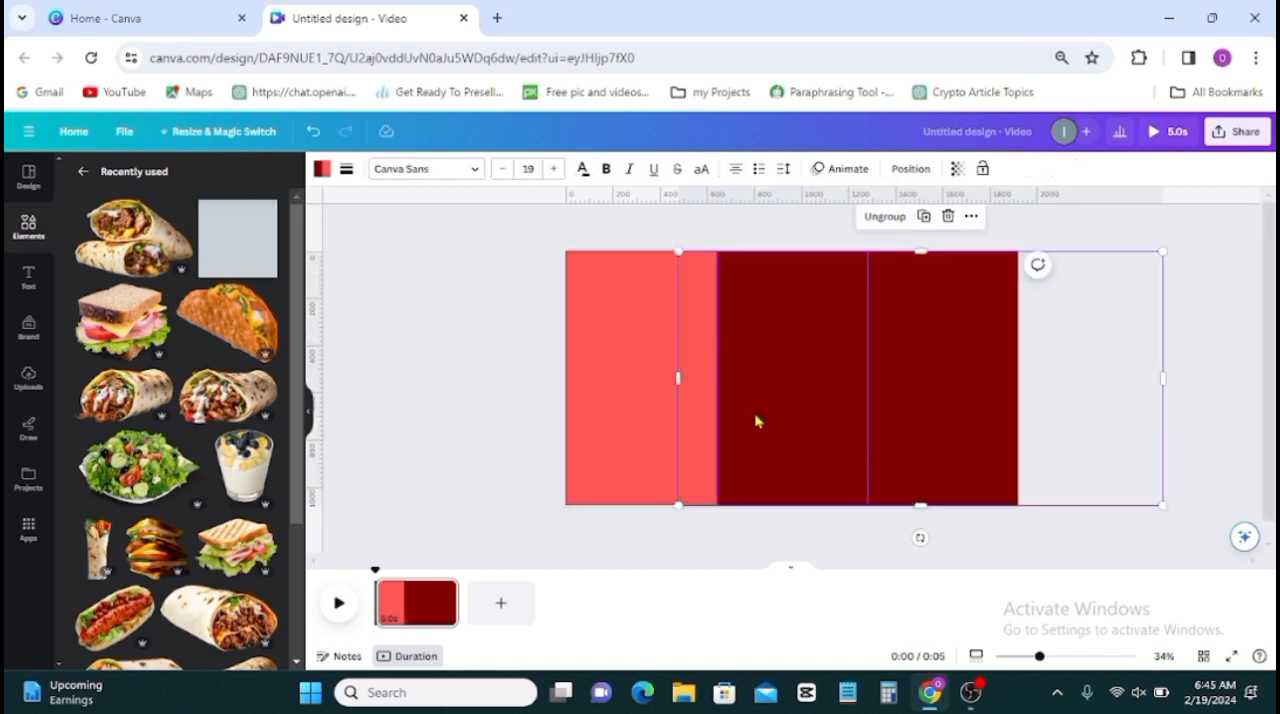
mouse_move(804, 290)
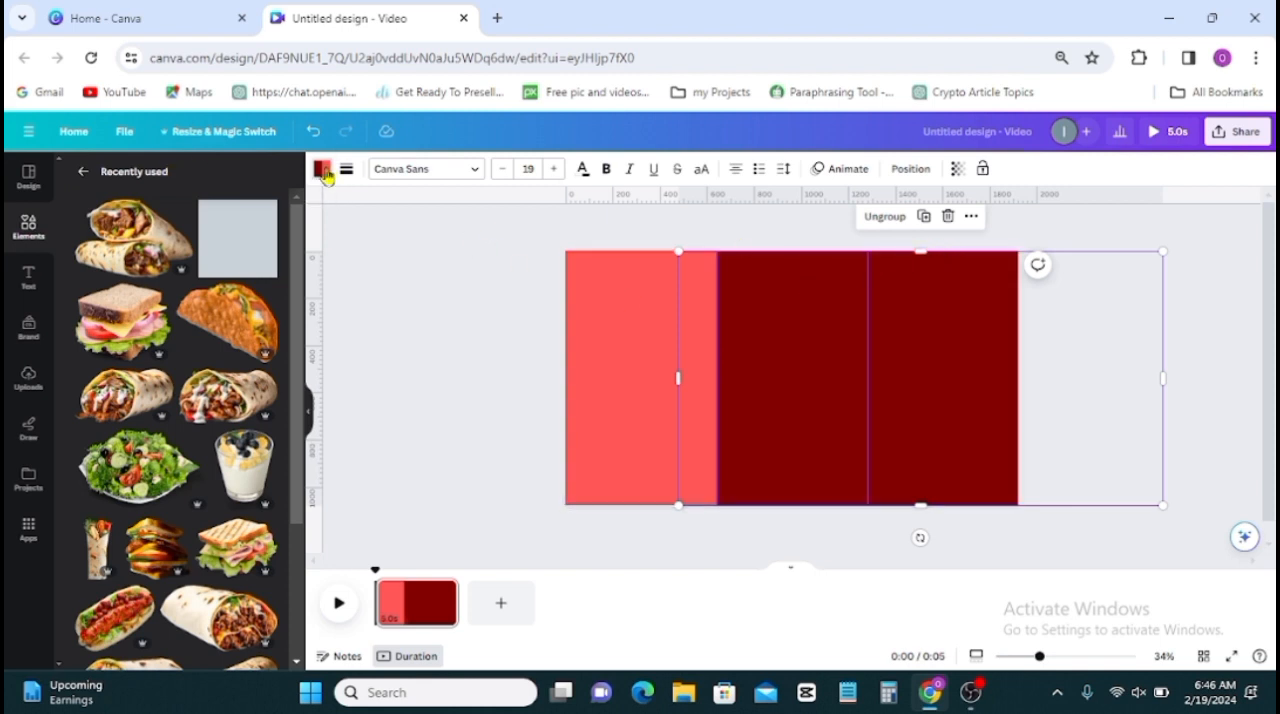
Recolour the grouped panels dark blue, then yellow, then another palette colour.
left_click(322, 168)
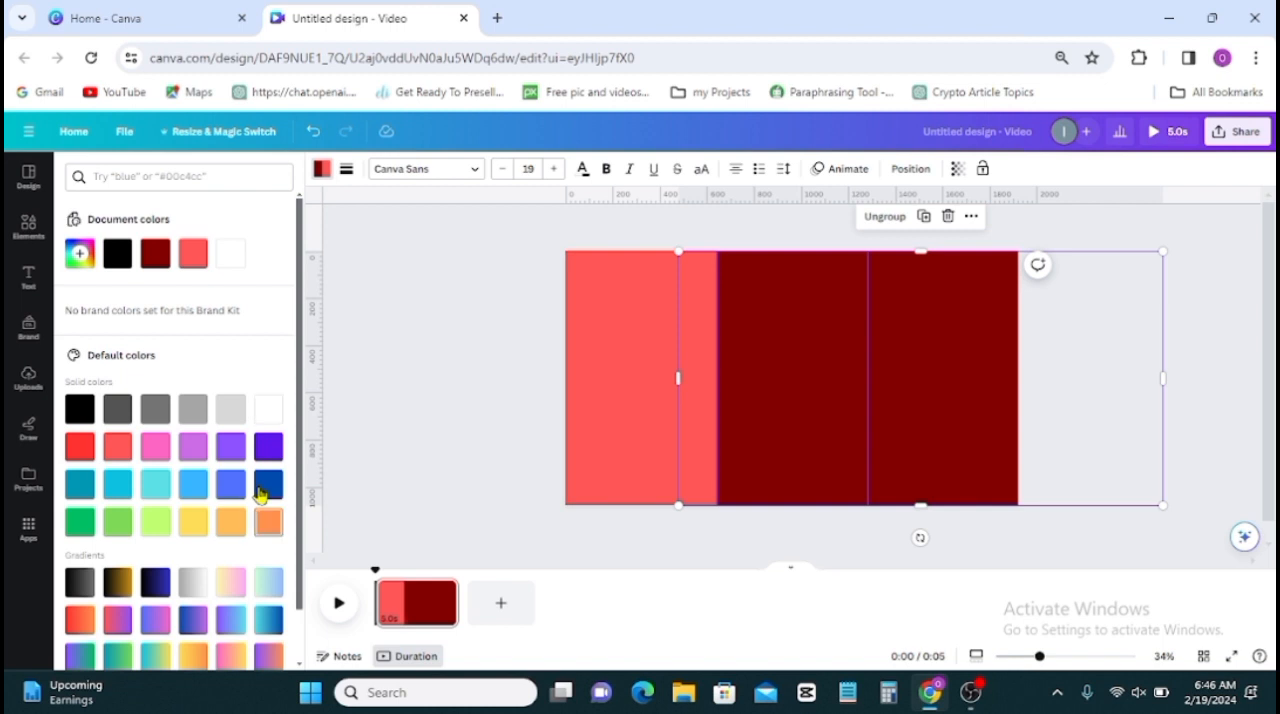
left_click(268, 484)
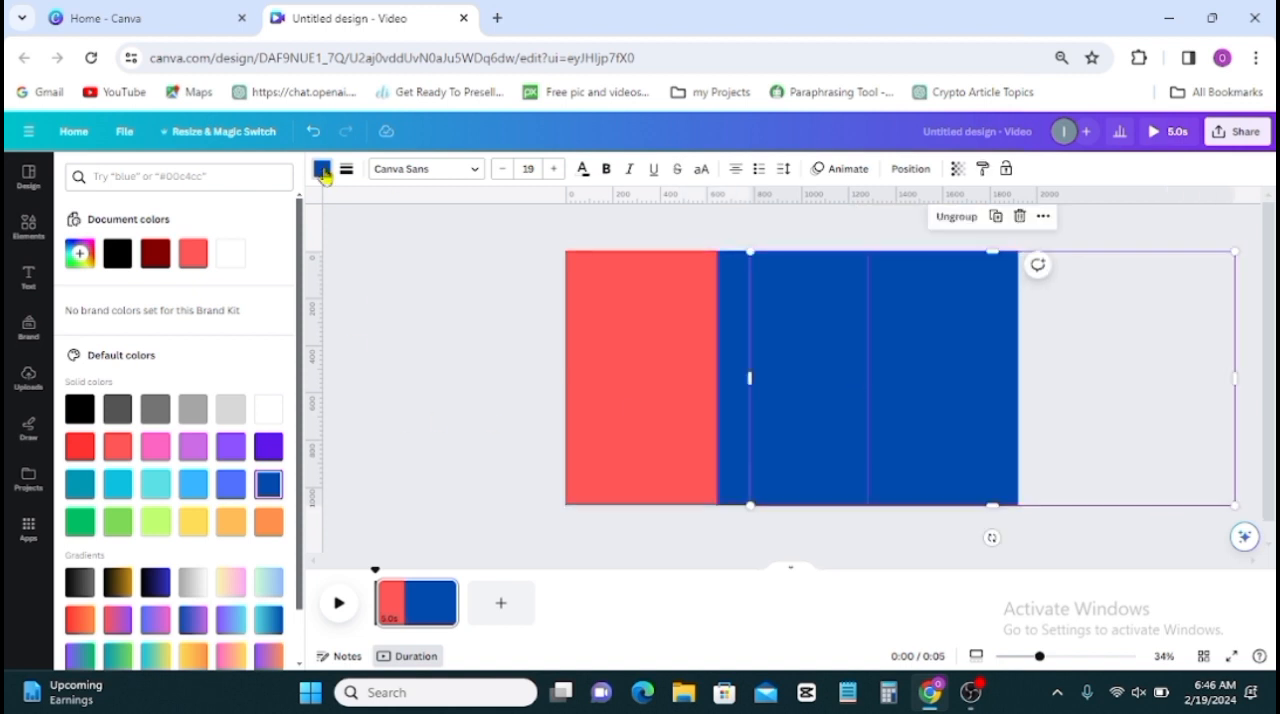
left_click(28, 224)
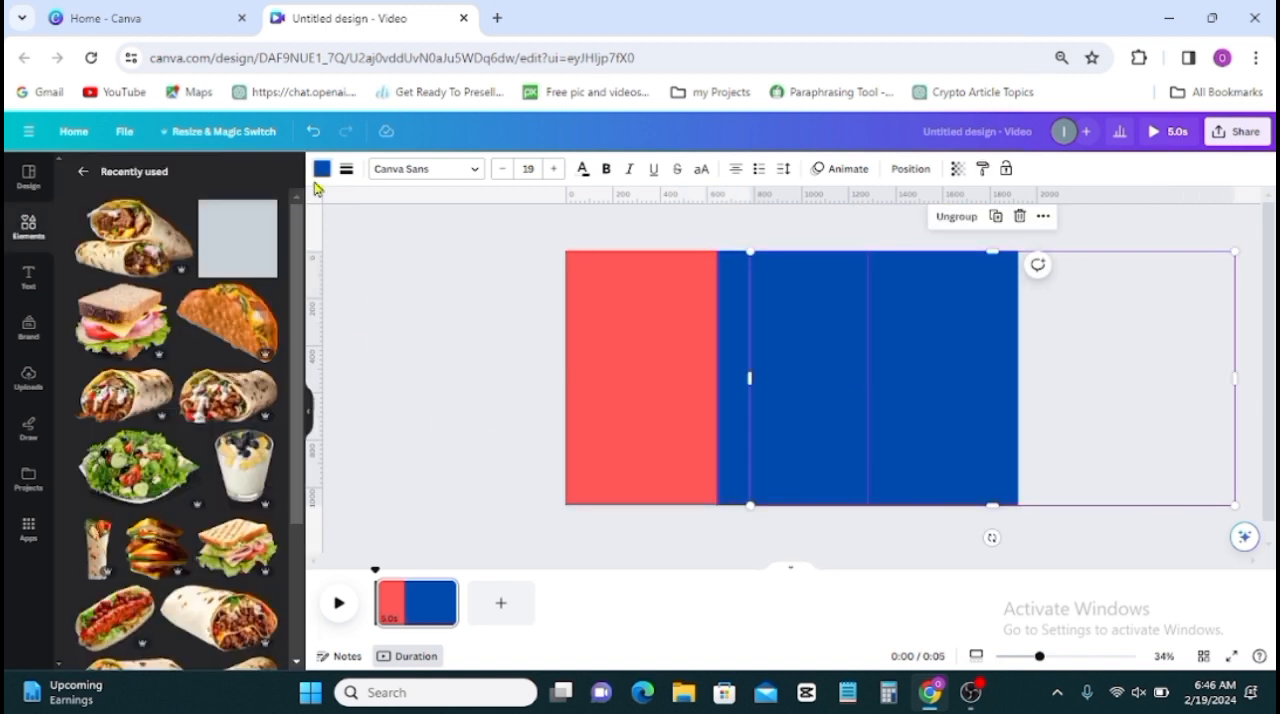
left_click(322, 168)
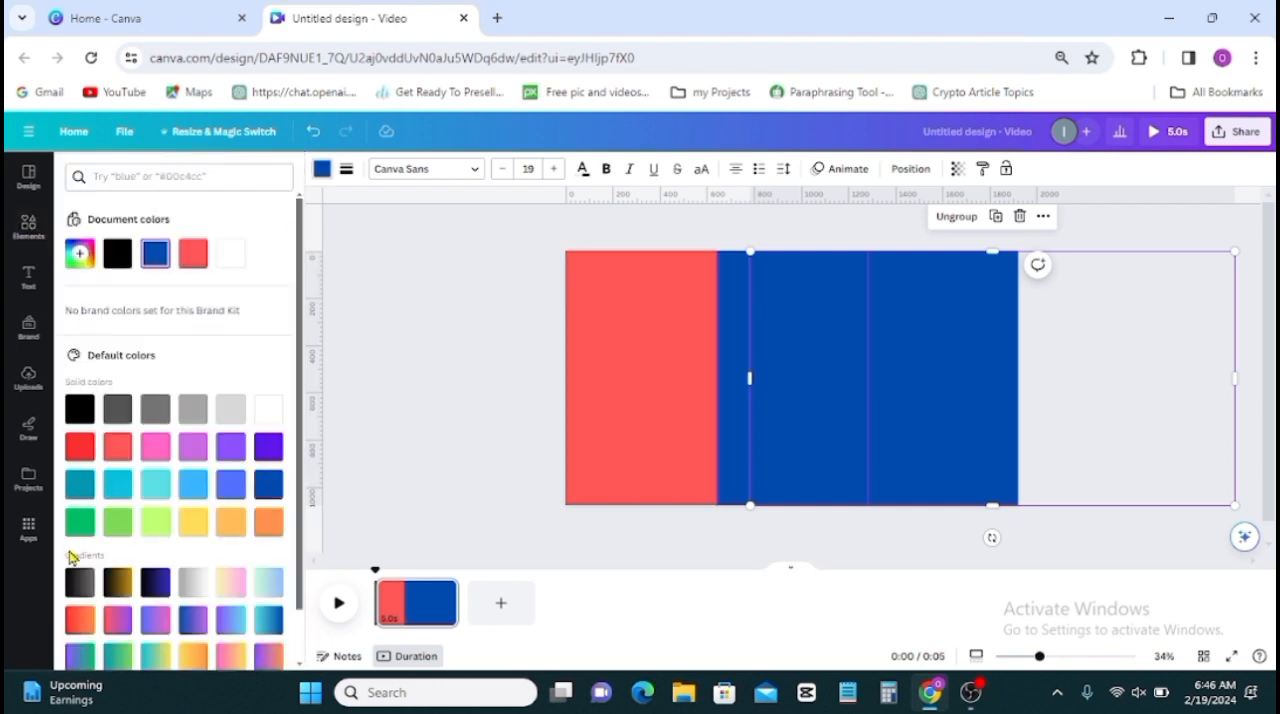
mouse_move(192, 520)
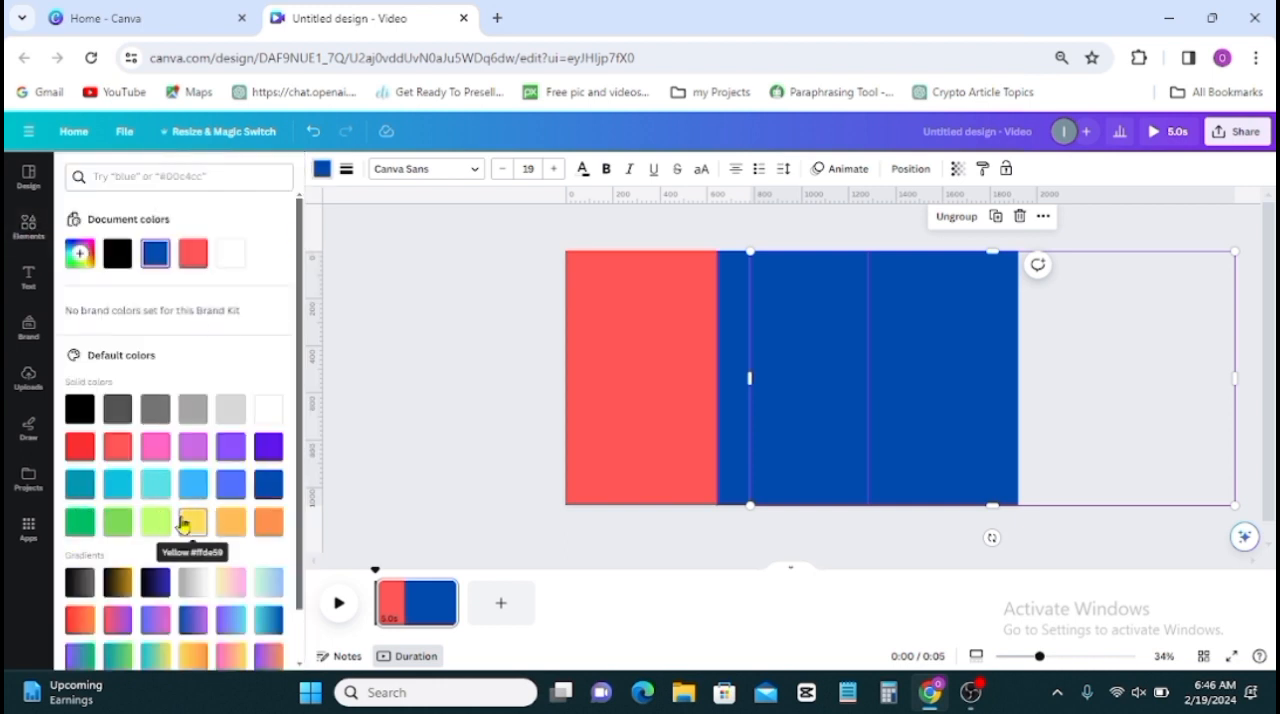
left_click(192, 520)
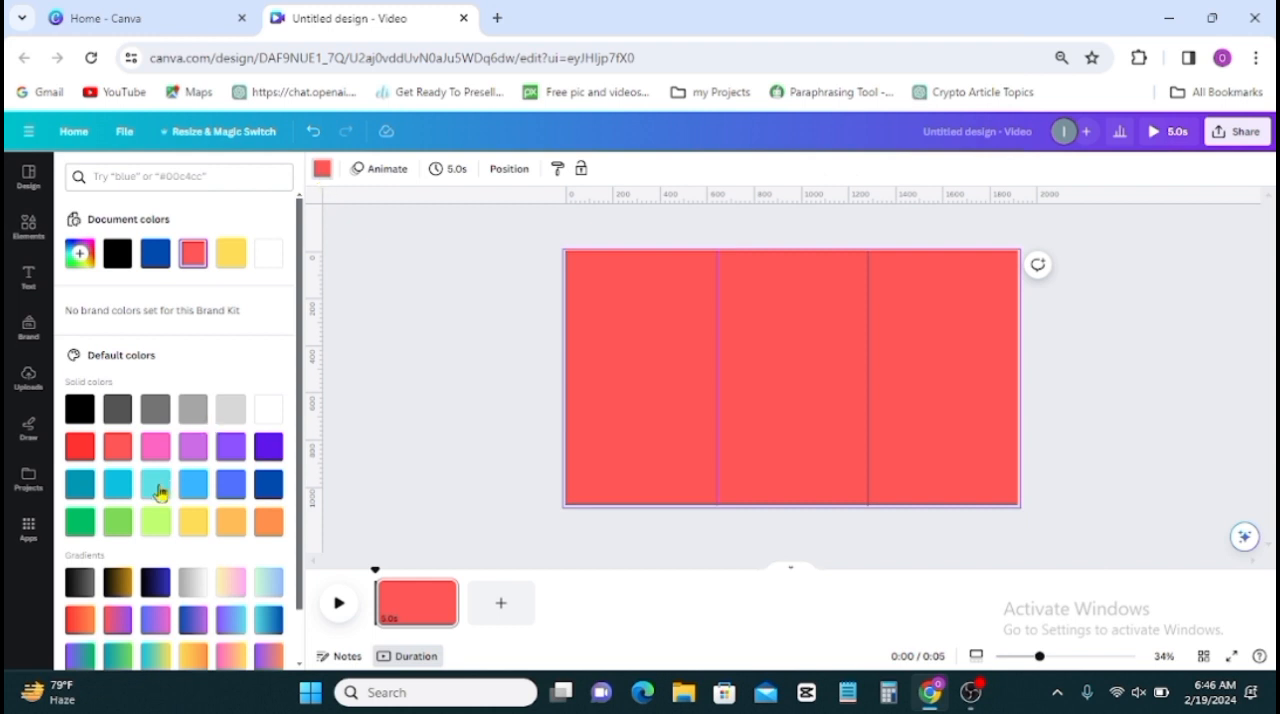
left_click(116, 520)
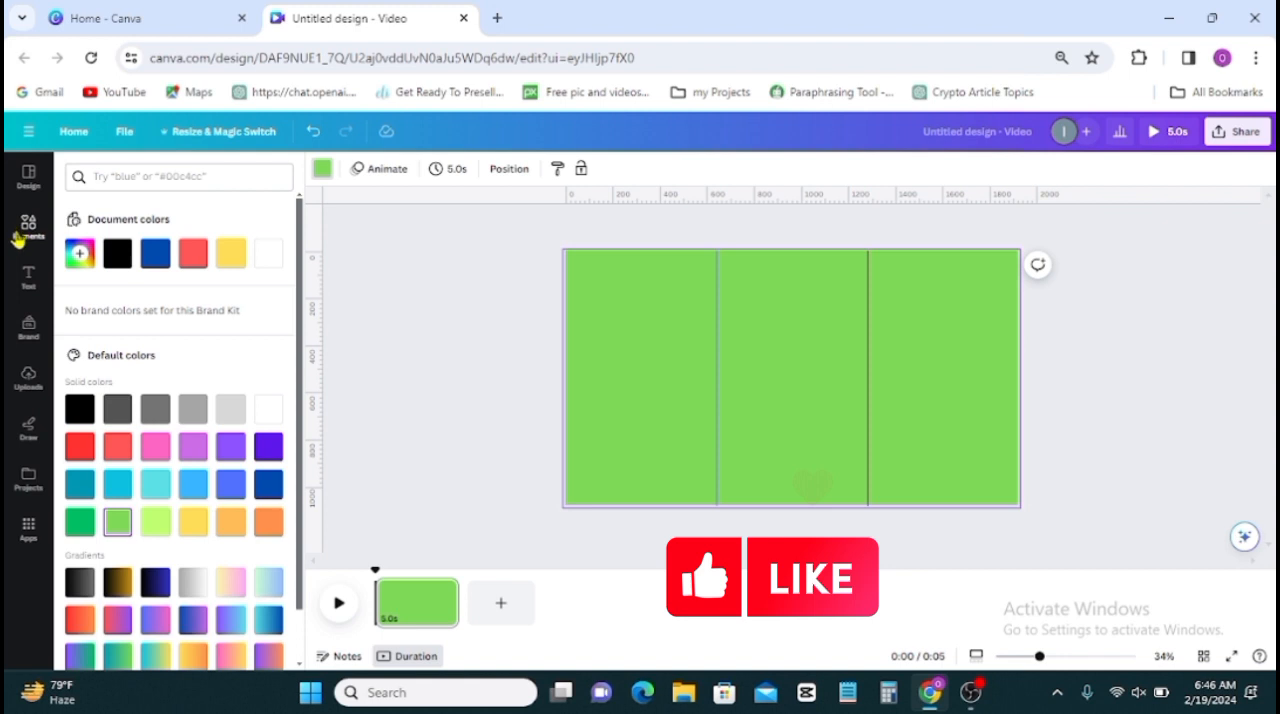
Add the shawarma image from Elements, shrink it and set it below the page centre.
left_click(28, 224)
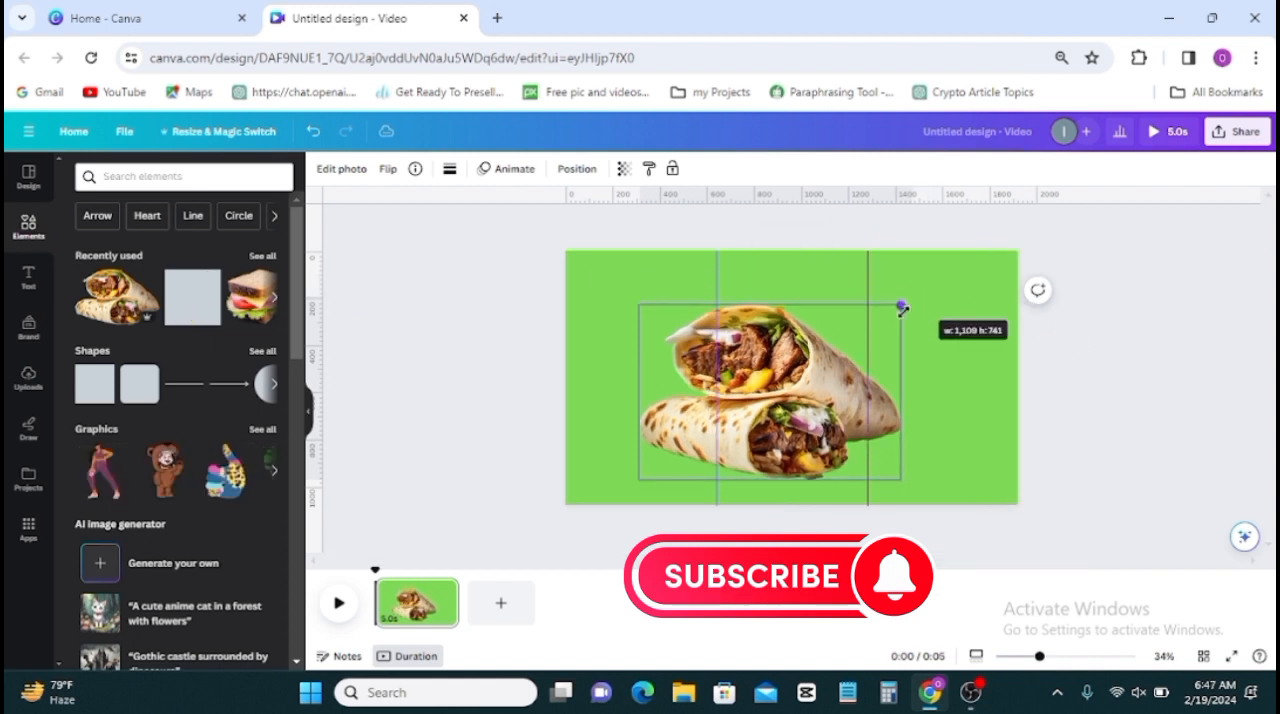
left_click_drag(902, 308, 898, 308)
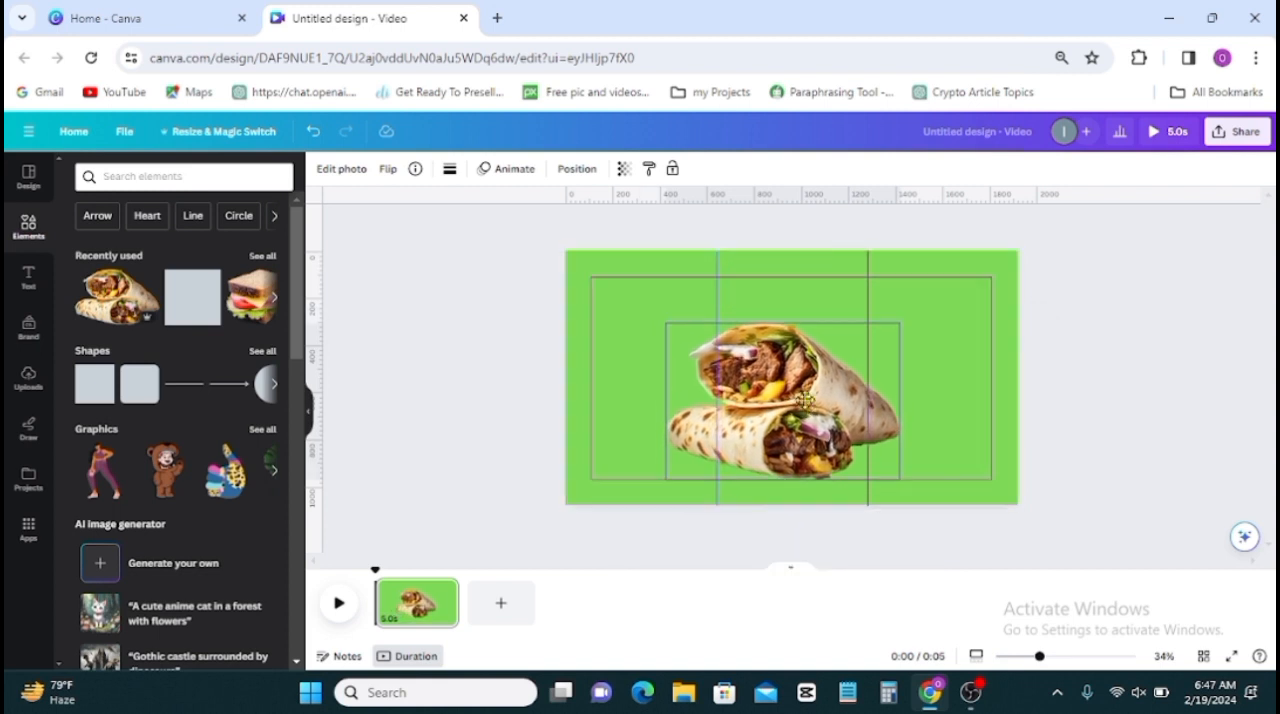
left_click(790, 400)
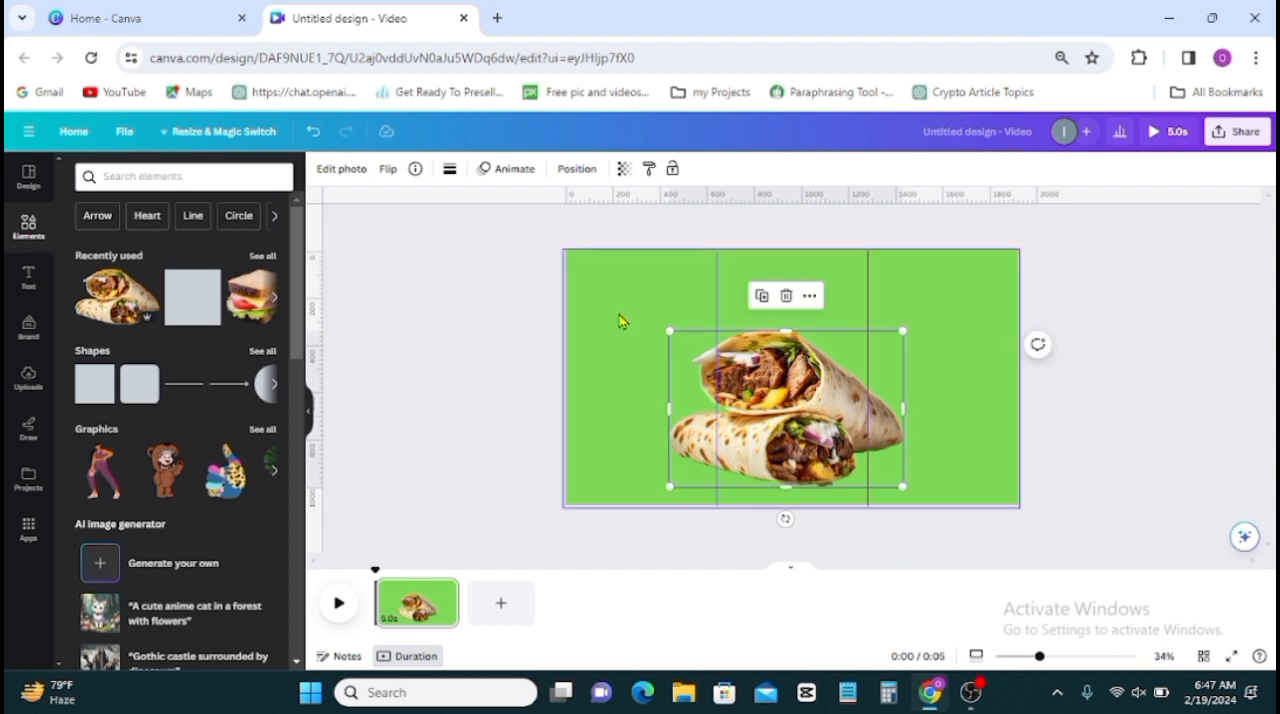
left_click(576, 168)
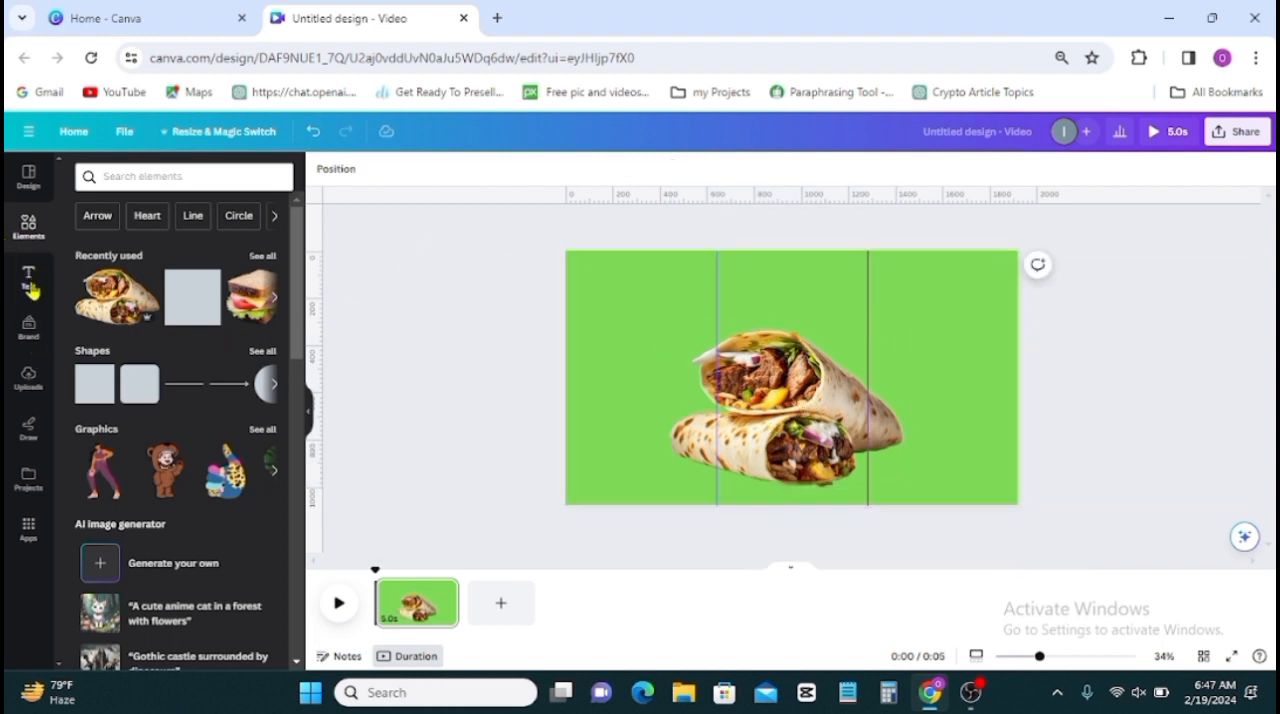
Add a heading reading SHAWARMA and place it above the shawarma image.
left_click(28, 276)
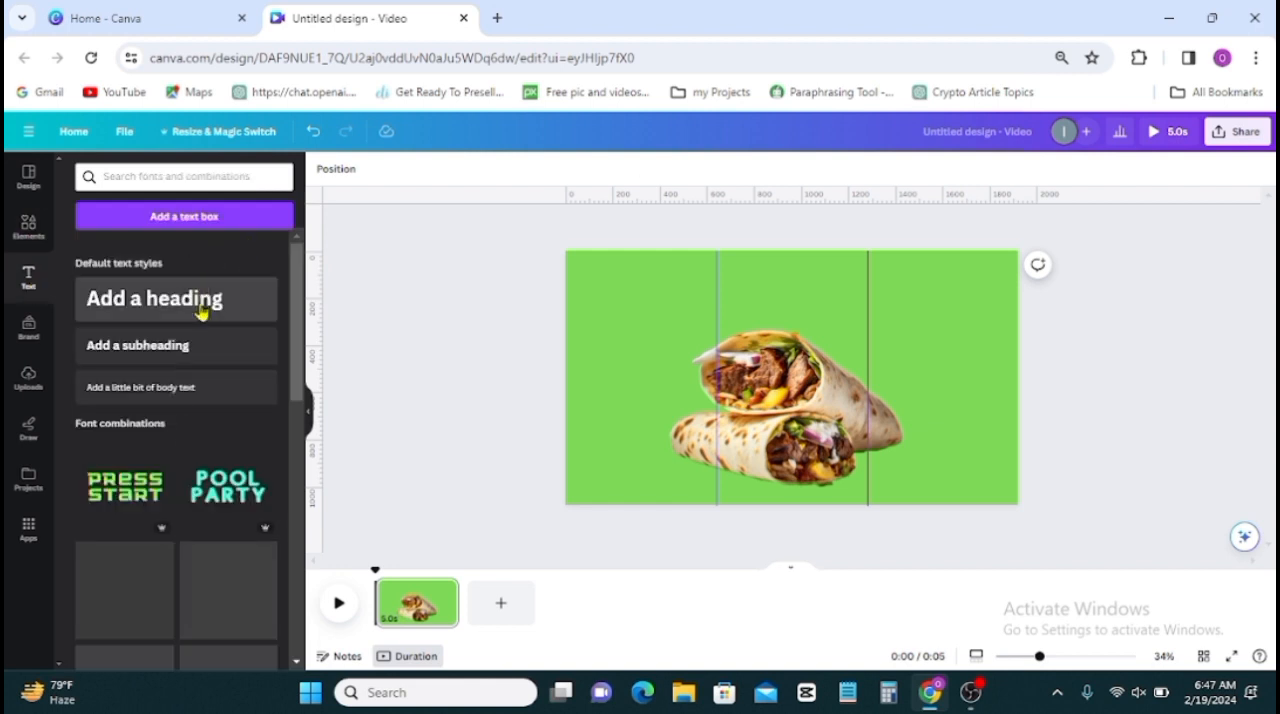
left_click(152, 298)
type("SHAWARMA")
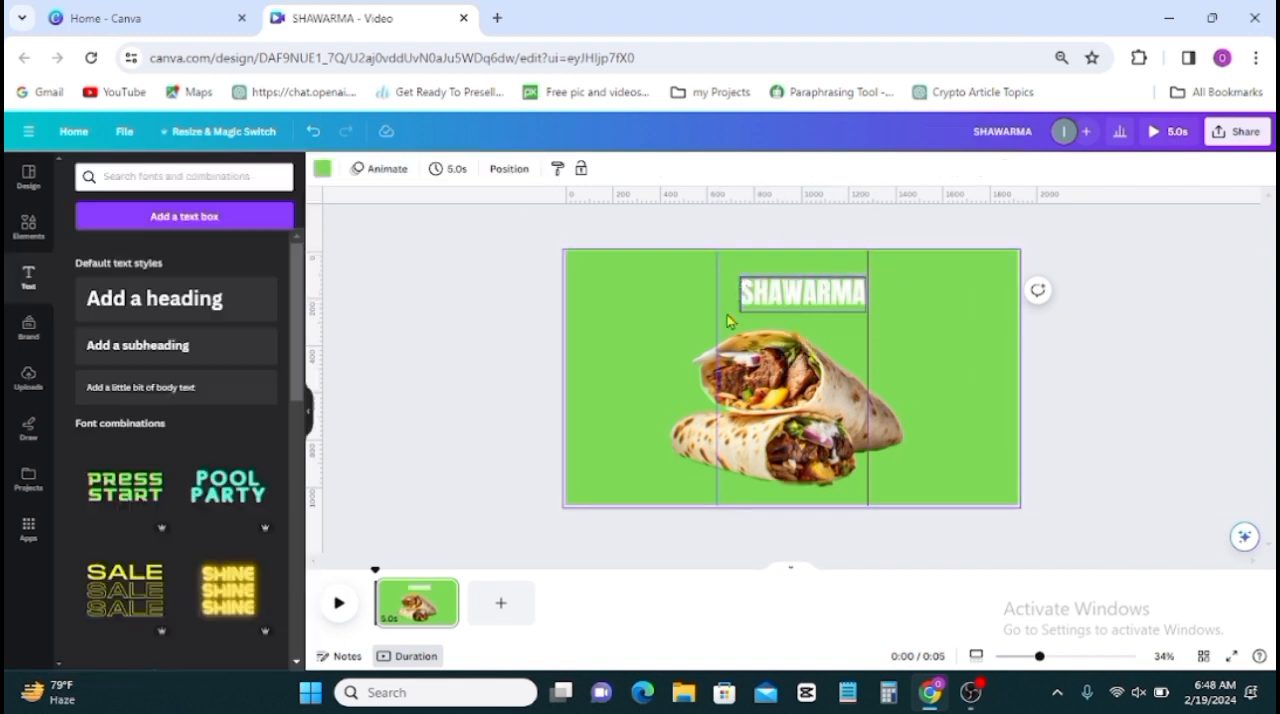
left_click(804, 292)
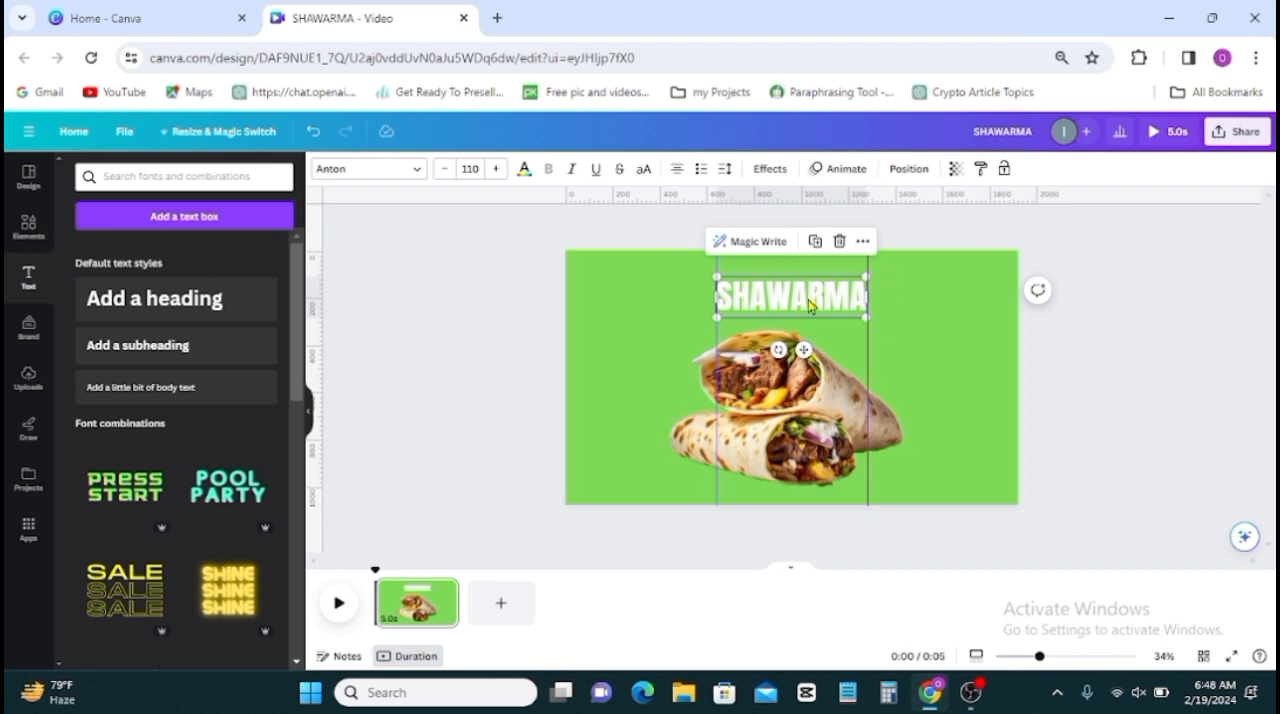
Give the SHAWARMA title and the shawarma image a Pop animation.
left_click(838, 168)
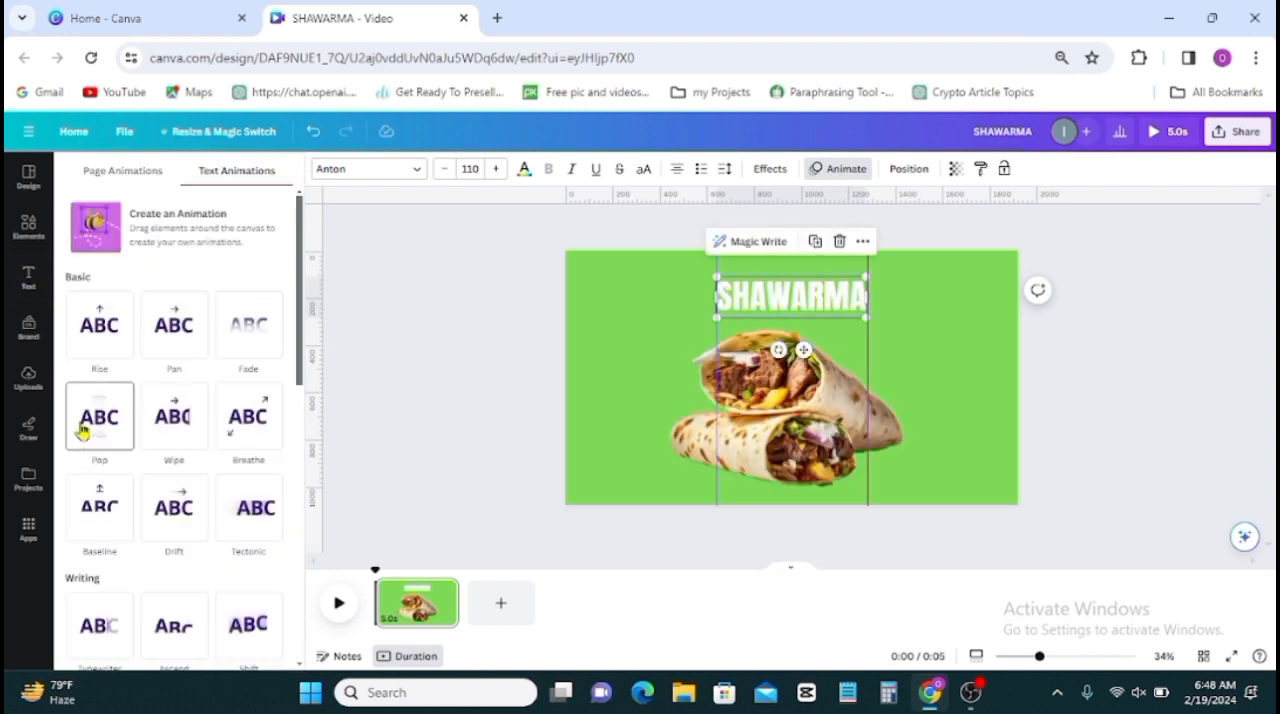
left_click(100, 416)
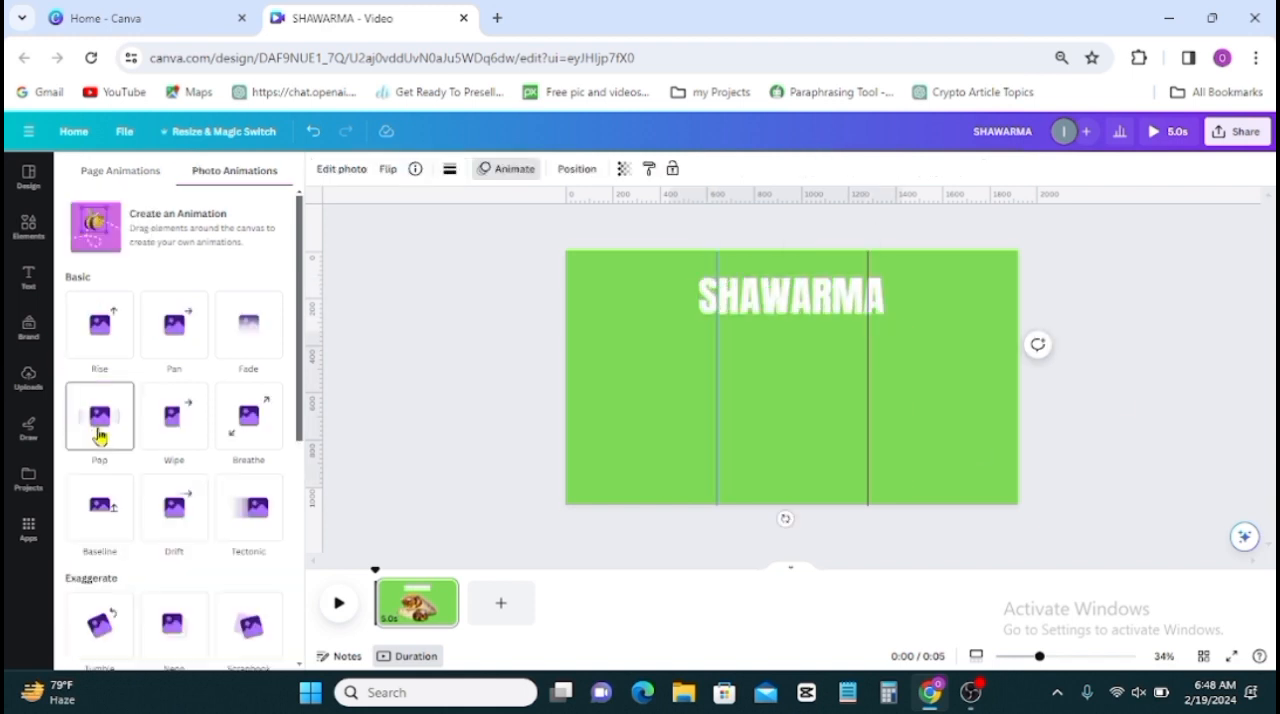
left_click(100, 416)
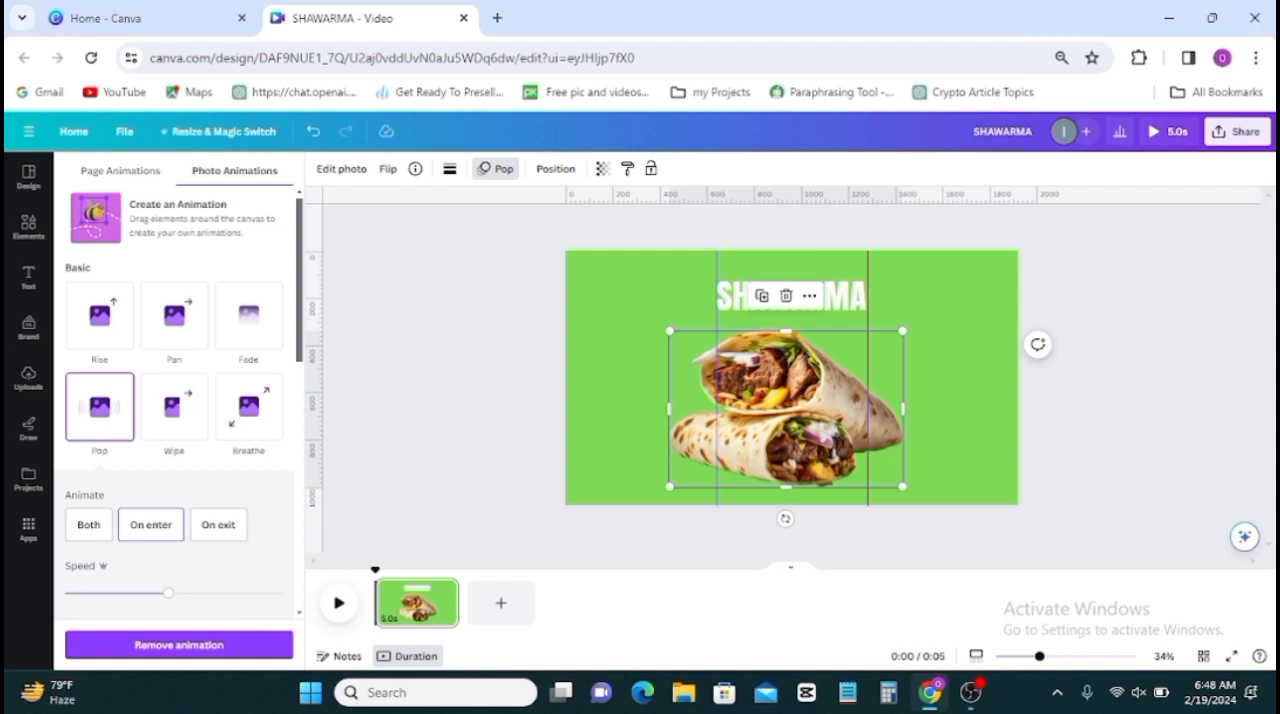
mouse_move(80, 600)
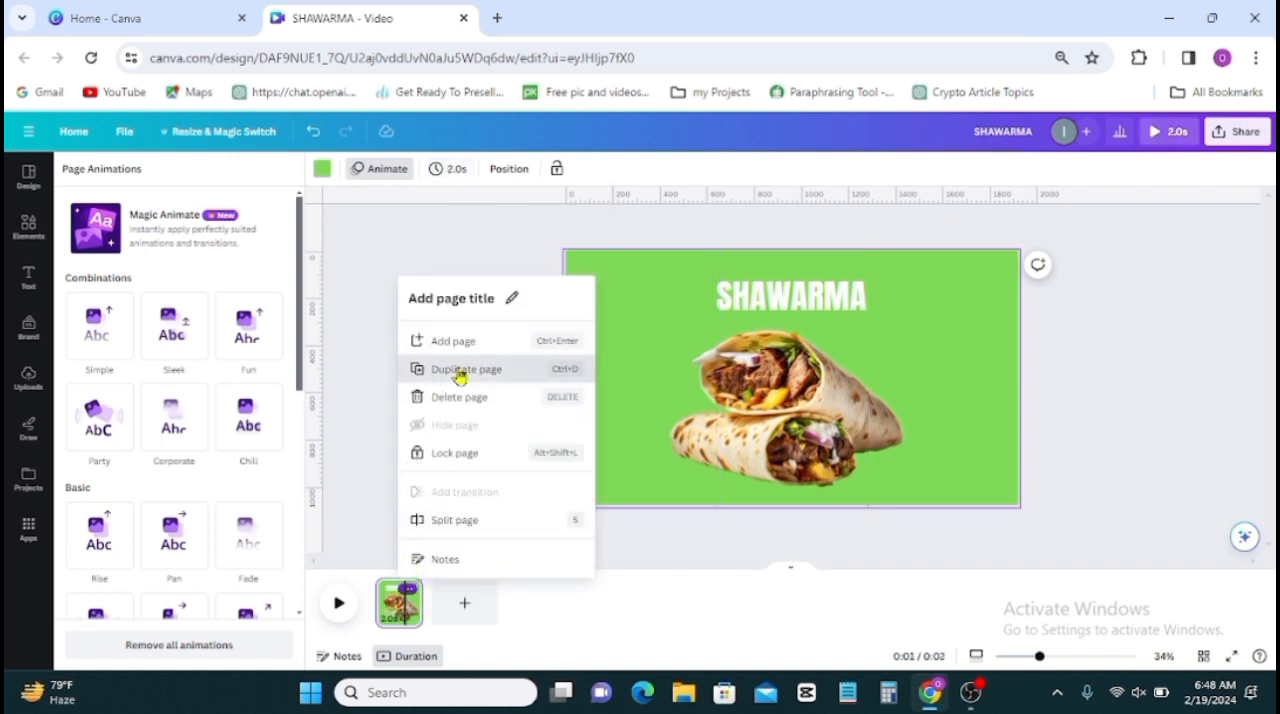
Duplicate the page, stretch a yellow panel over the right two columns and place the taco image on it.
left_click(464, 368)
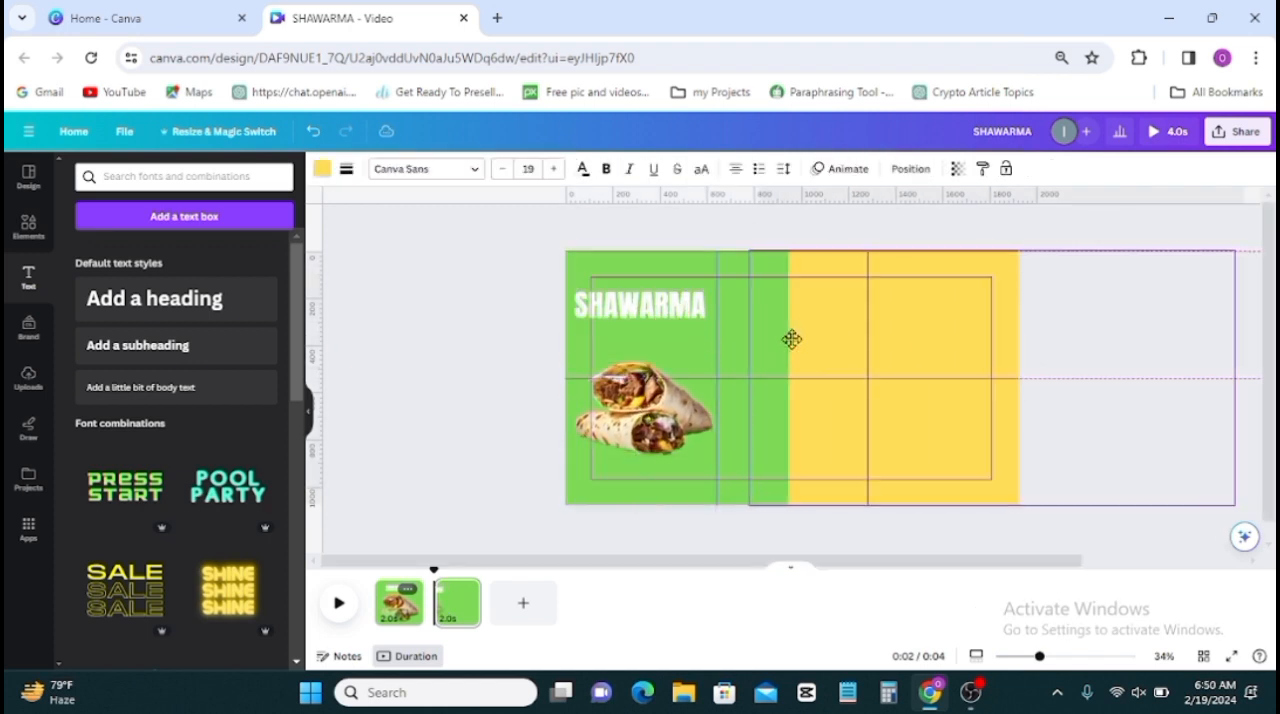
left_click_drag(792, 338, 816, 328)
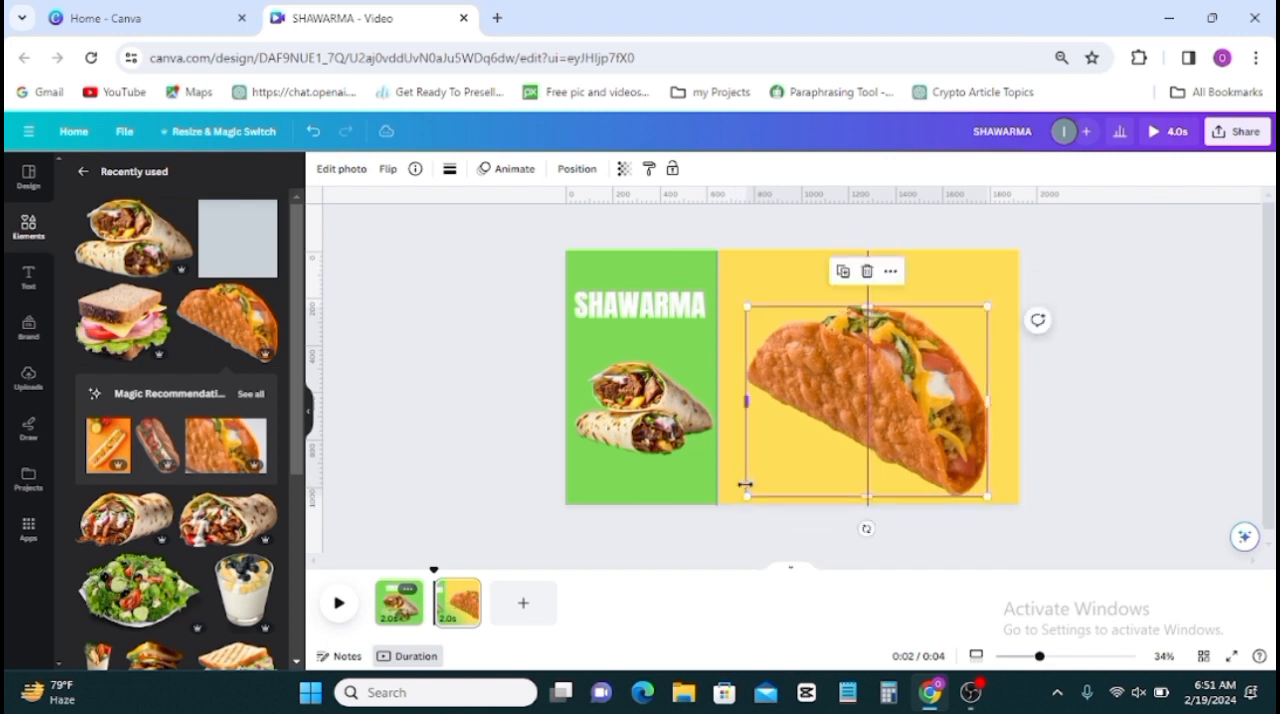
left_click(576, 168)
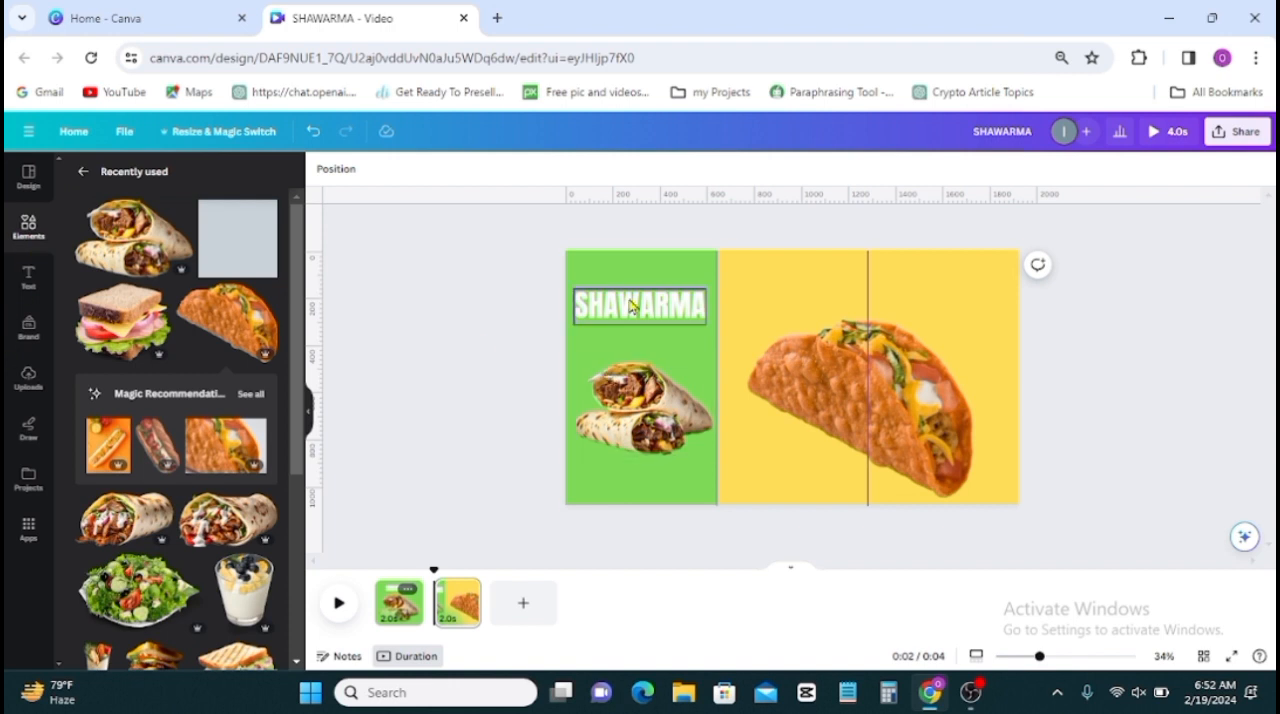
left_click(640, 304)
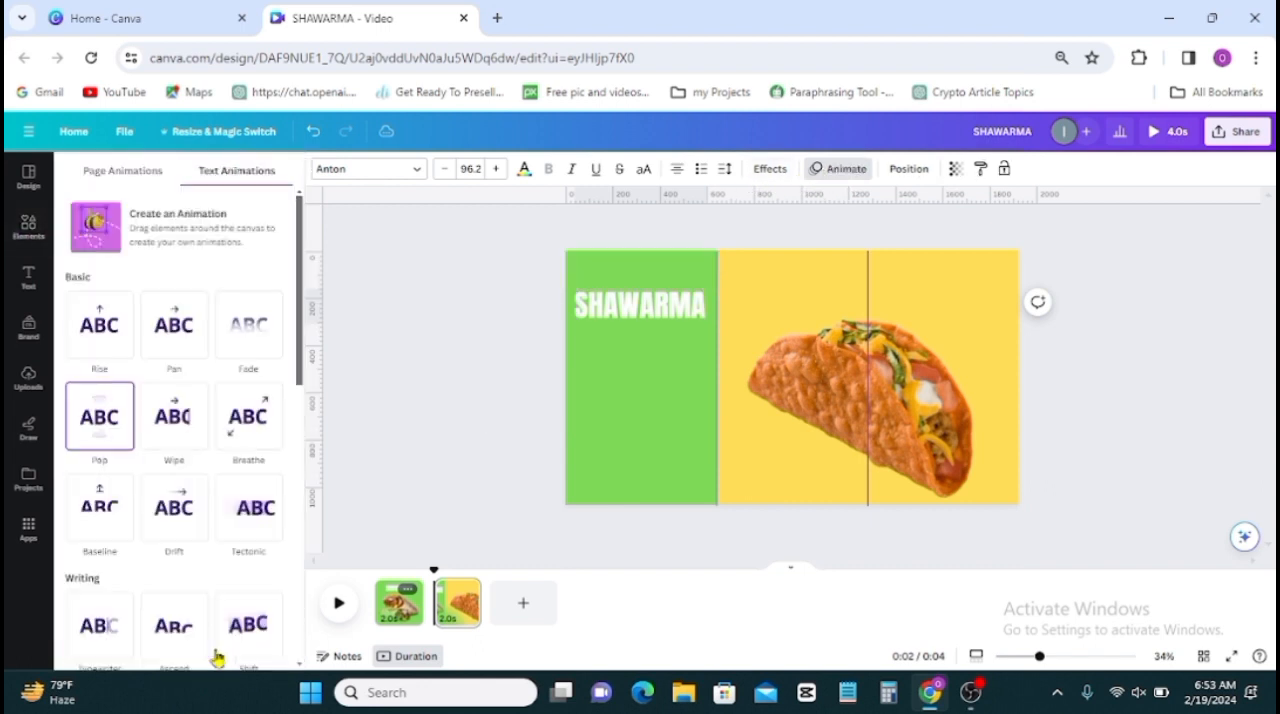
Duplicate the SHAWARMA title and place the copy above the taco image on the yellow panel.
left_click(640, 420)
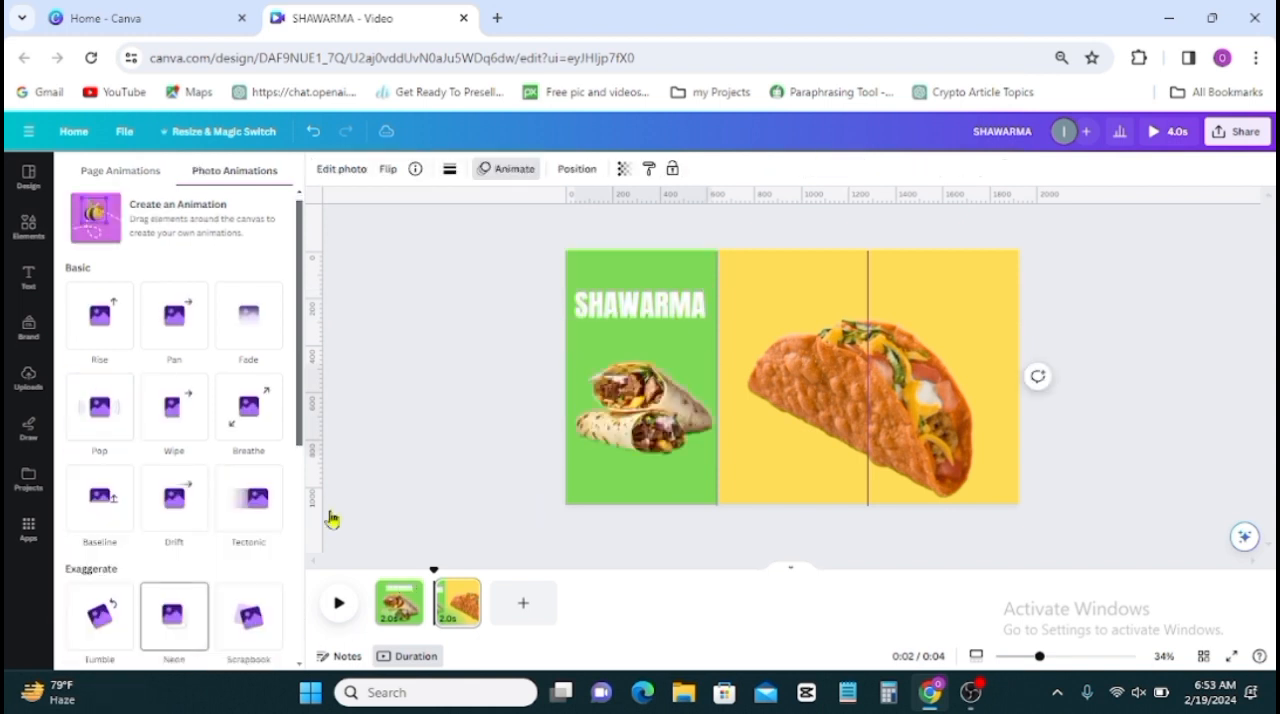
left_click(640, 304)
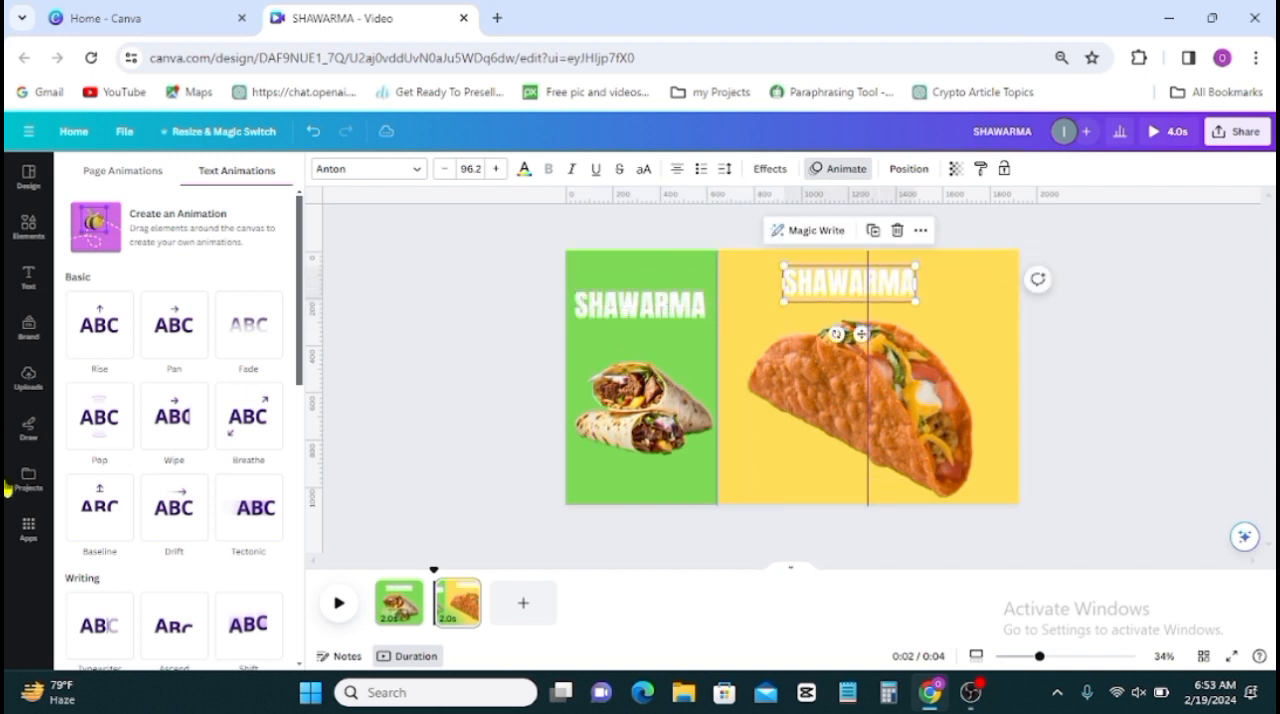
Replace the copied title's text with TACO and enlarge it.
left_click(28, 228)
type("TACO")
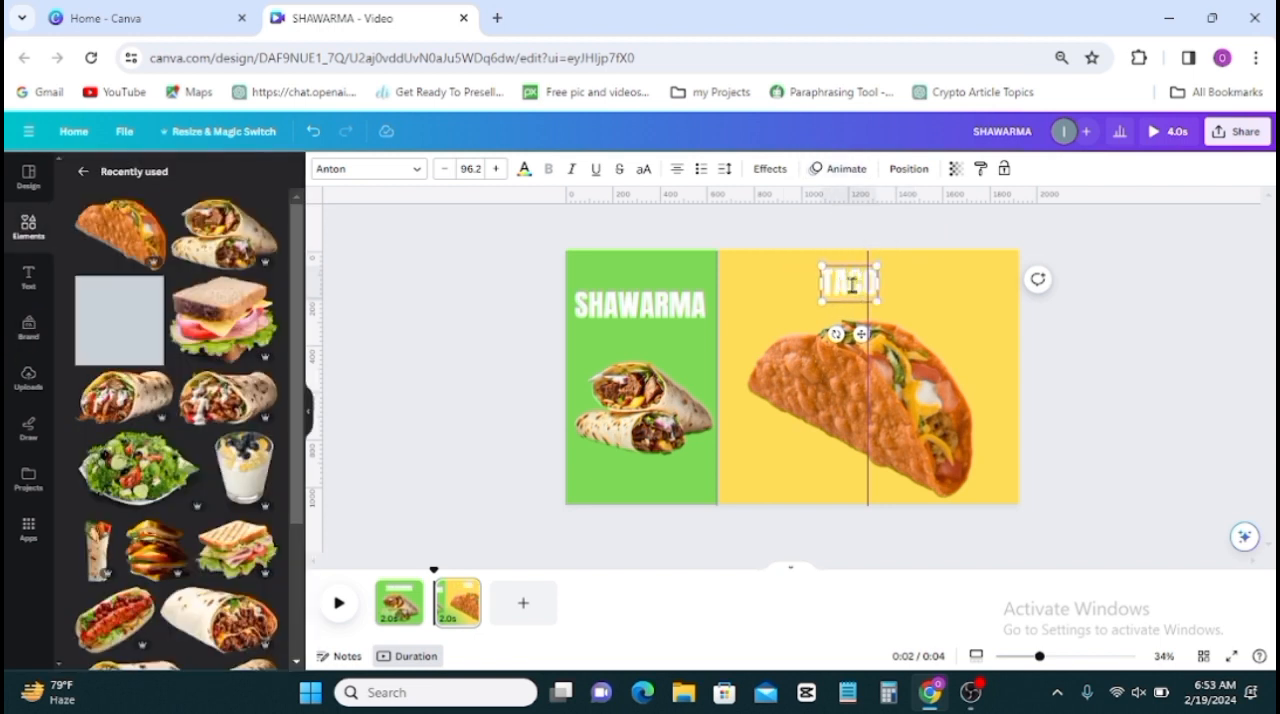
left_click_drag(876, 300, 890, 312)
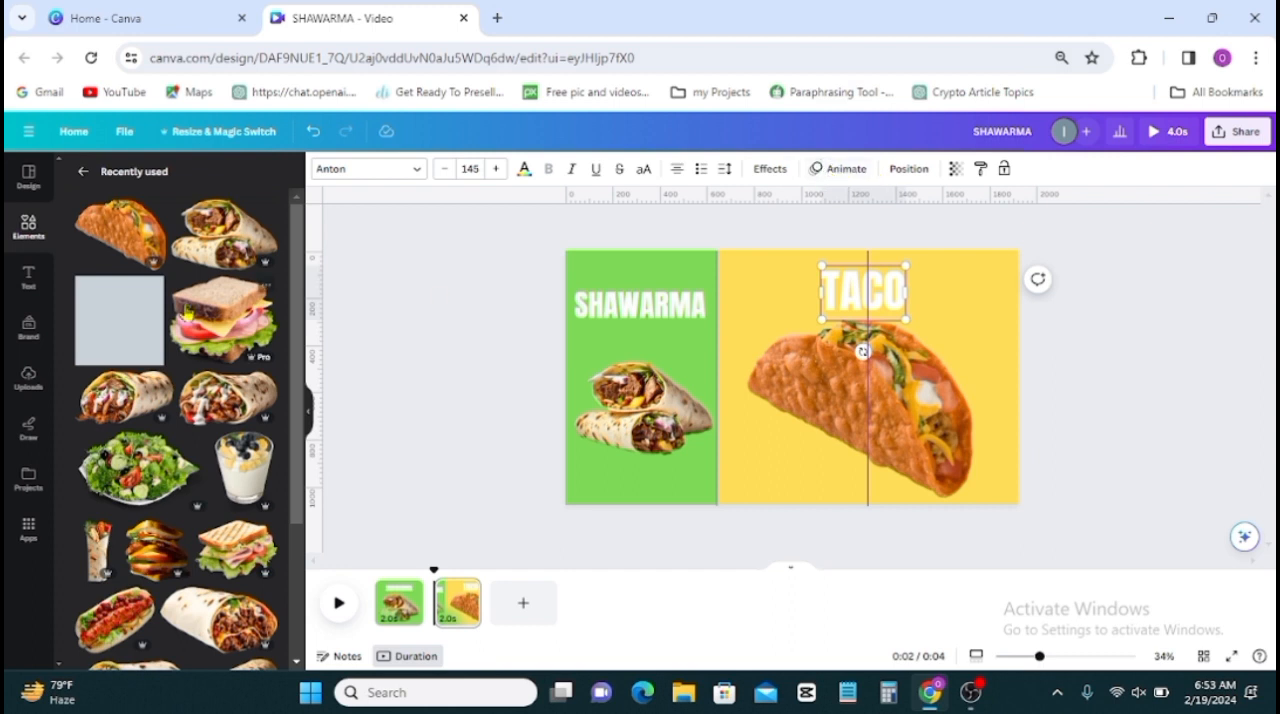
Give both the TACO title and the taco image a Pop animation.
left_click(846, 168)
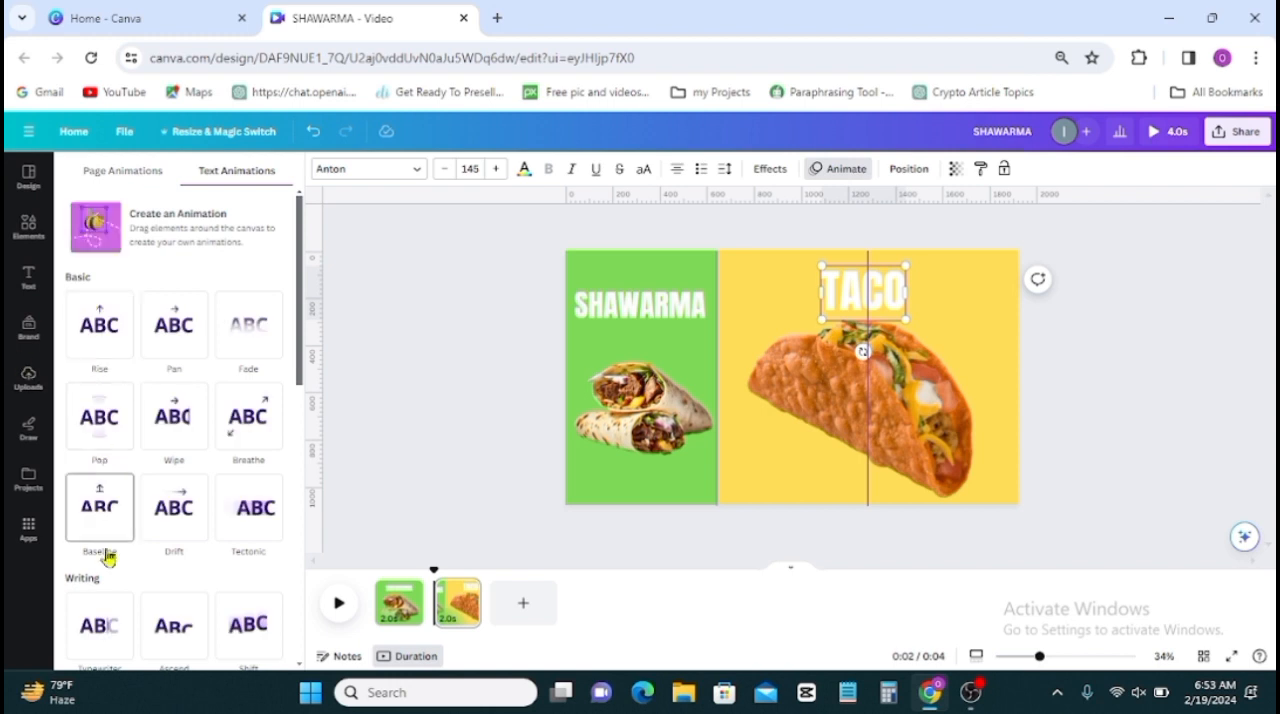
left_click(100, 416)
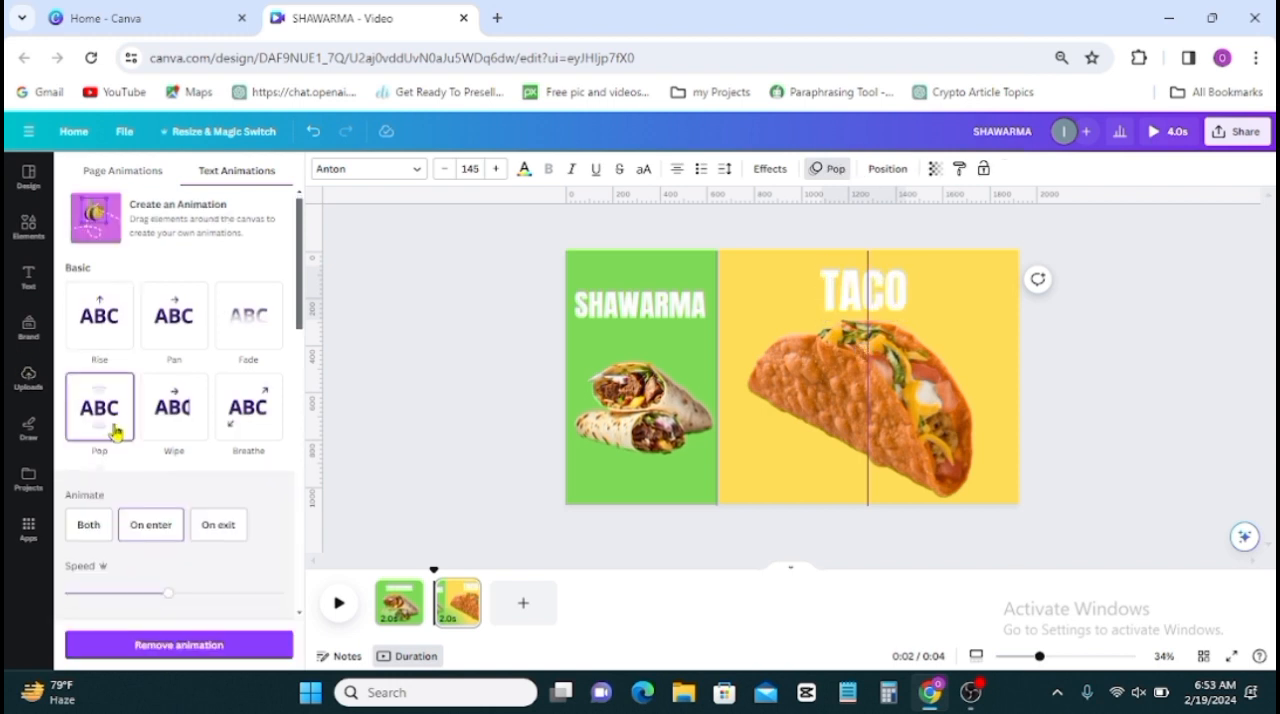
left_click_drag(168, 592, 104, 592)
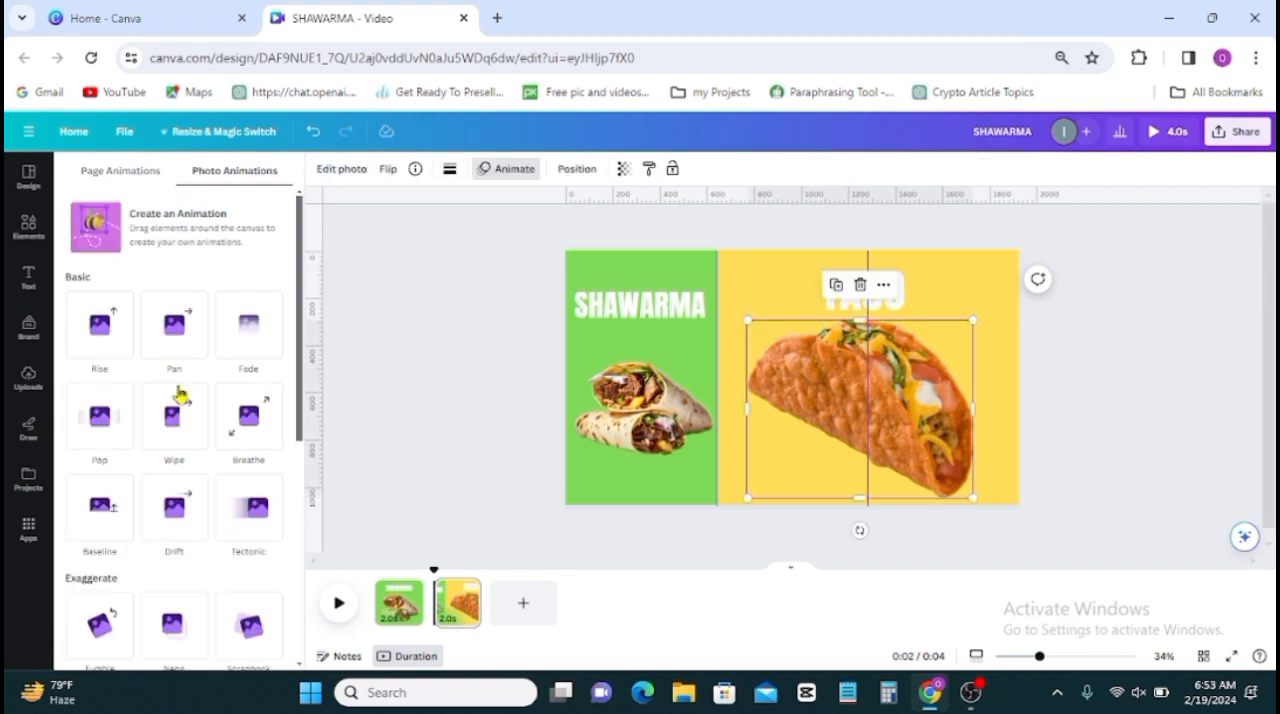
left_click(100, 416)
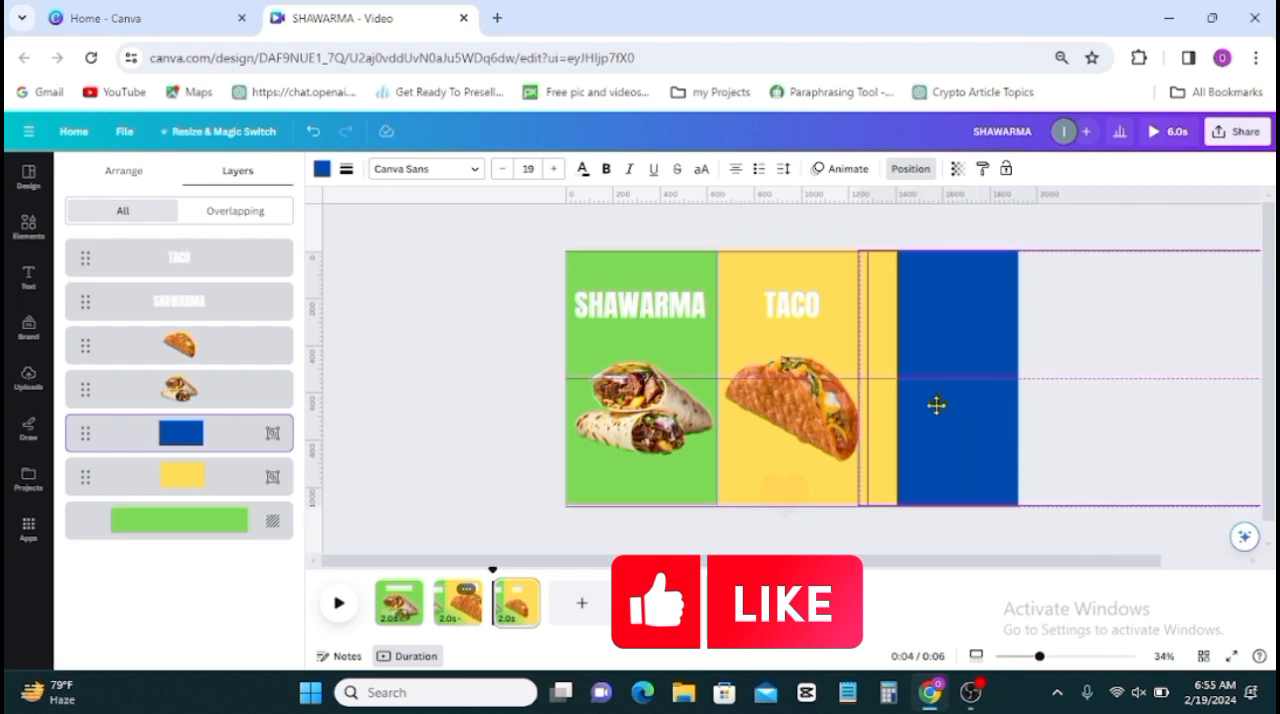
Stretch a blue panel over the right column and add the sandwich image with a title copy.
left_click_drag(936, 404, 900, 400)
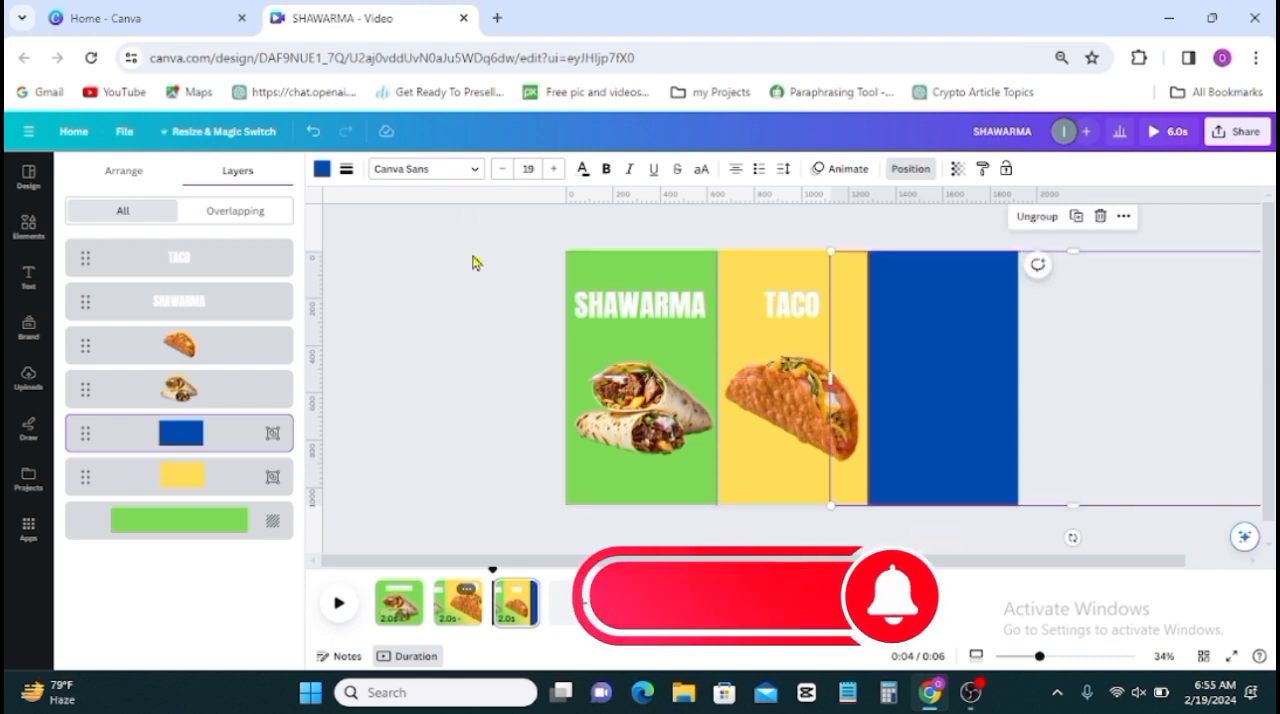
left_click(28, 224)
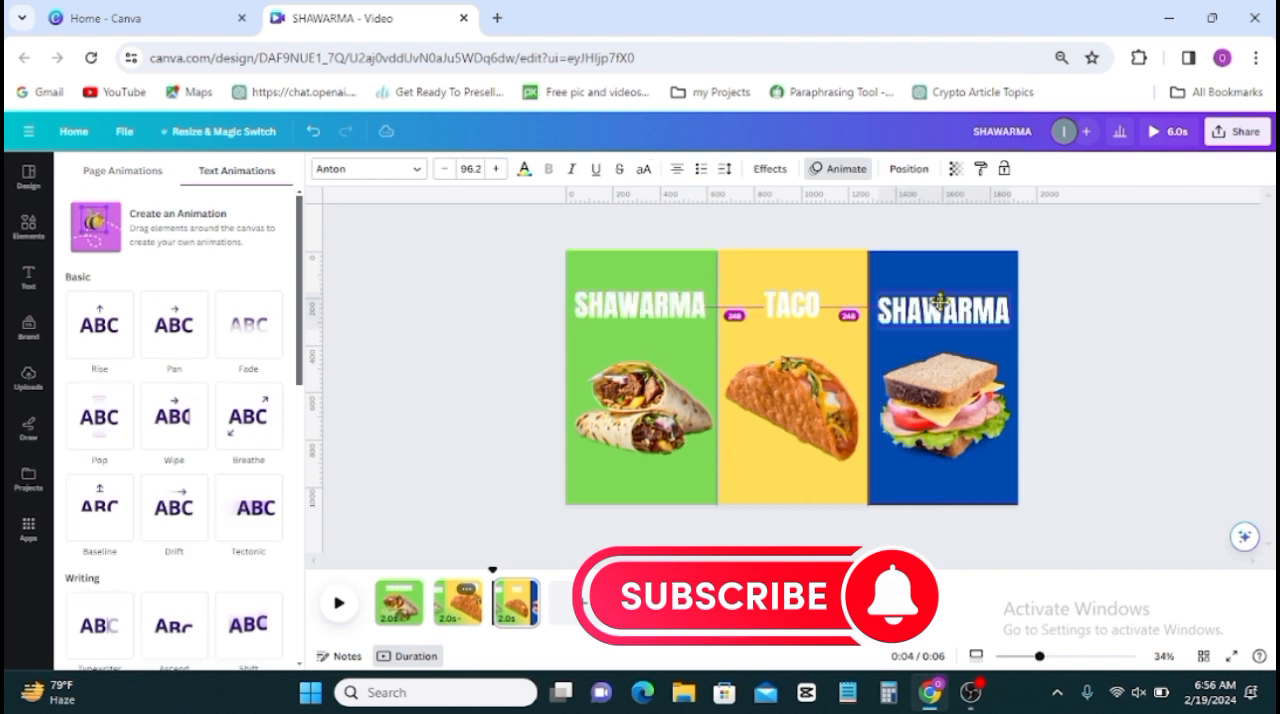
left_click(100, 408)
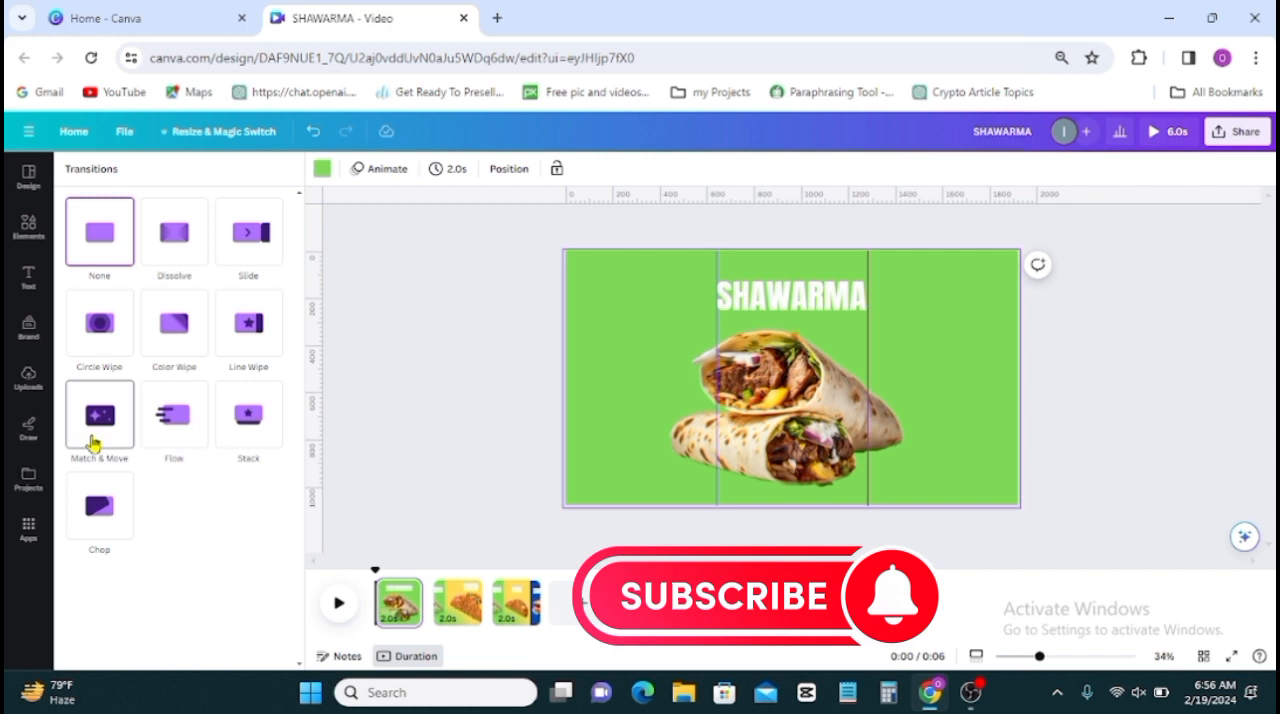
Choose Match & Move and apply it between all pages of the video.
left_click(100, 414)
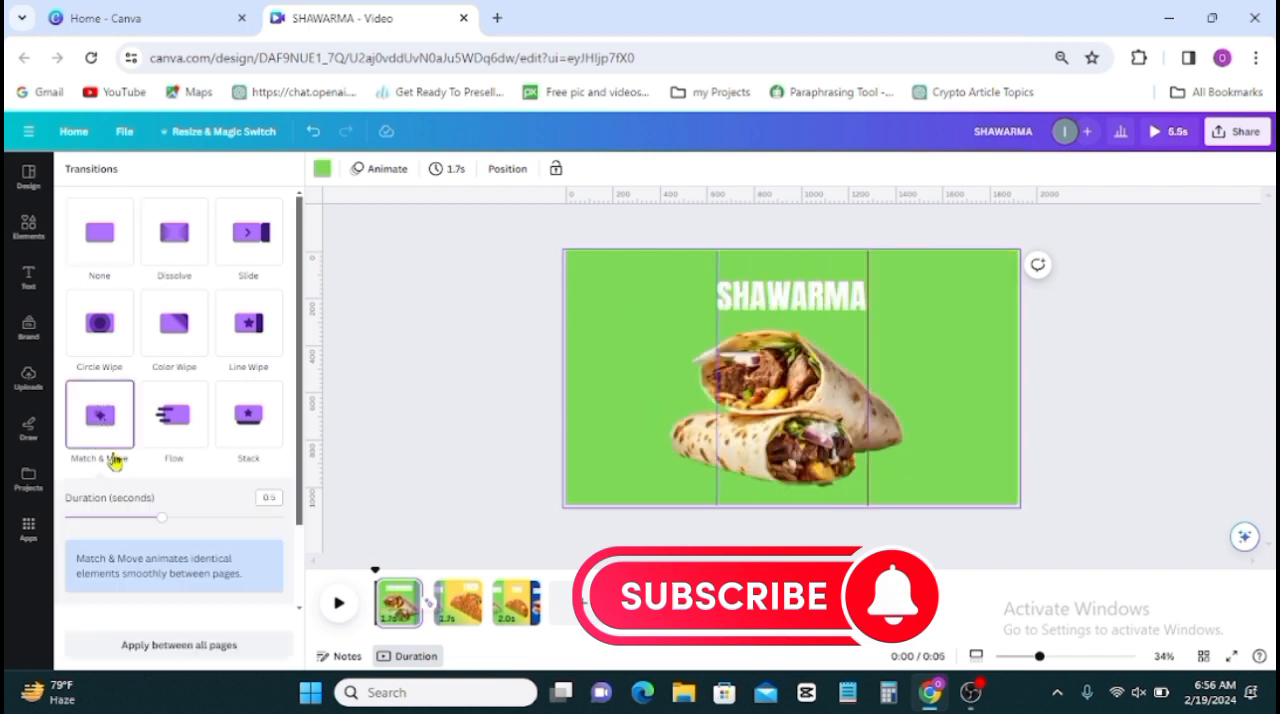
left_click(100, 414)
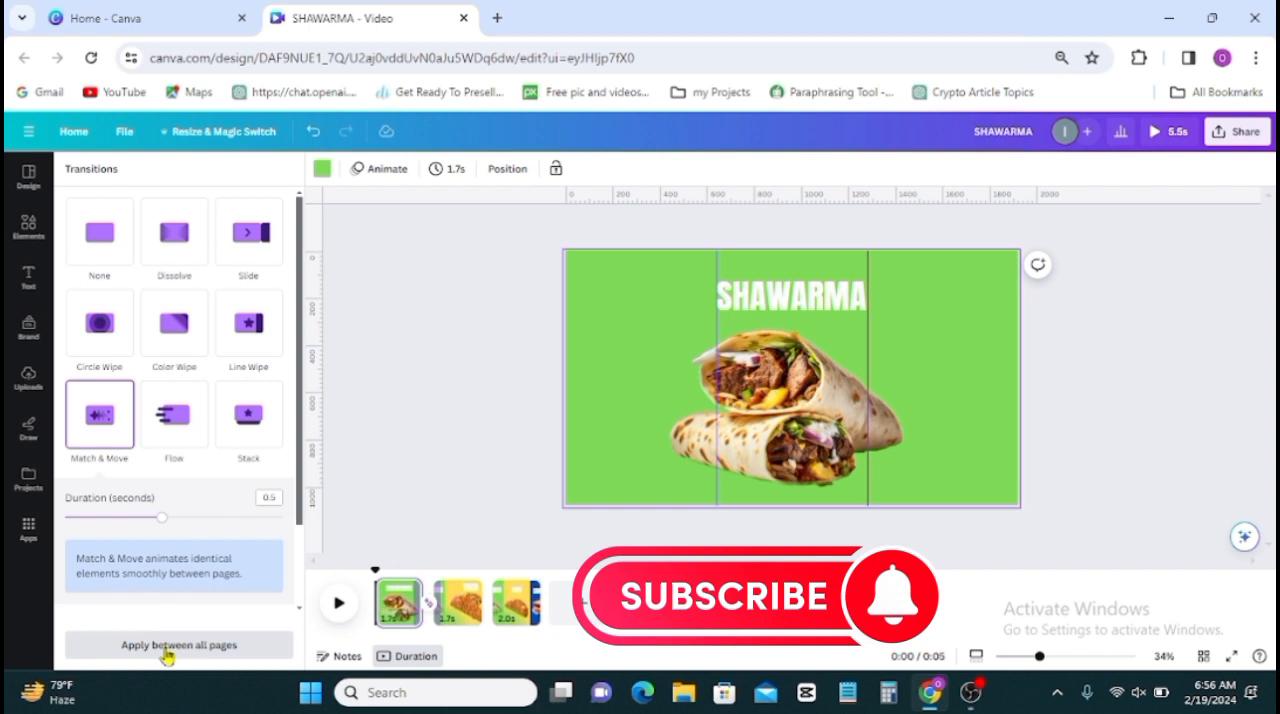
left_click(178, 644)
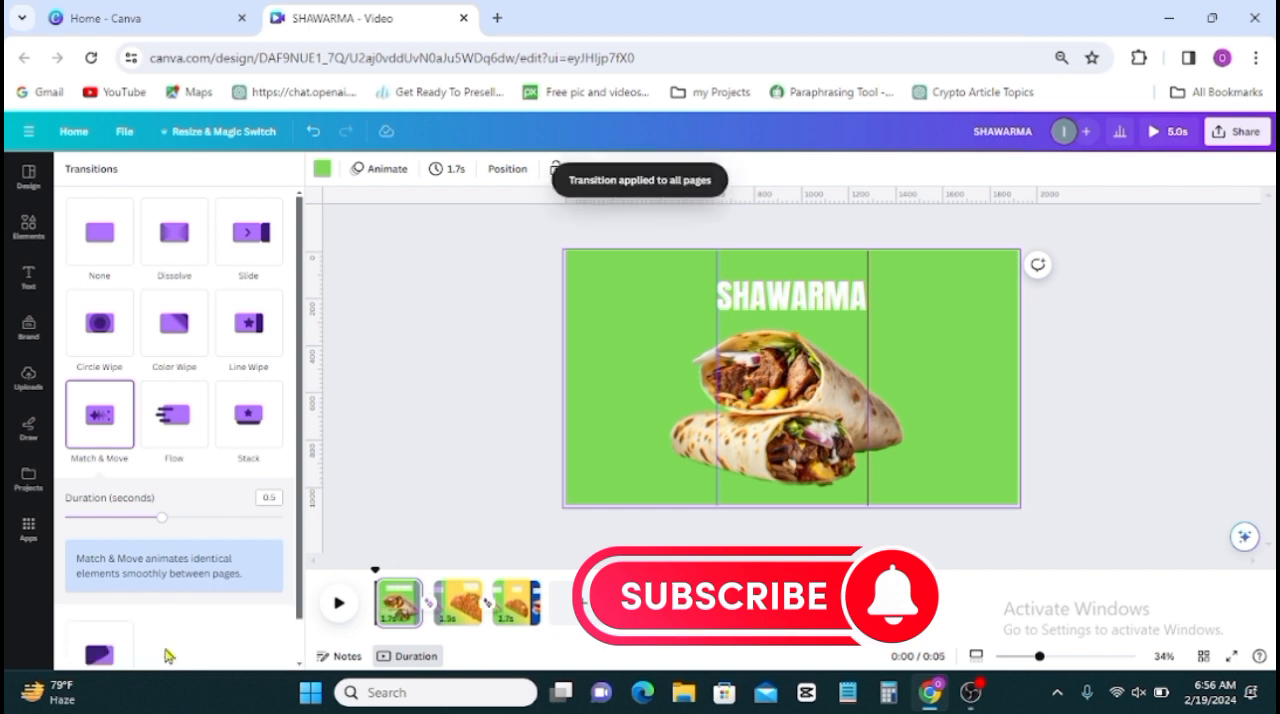